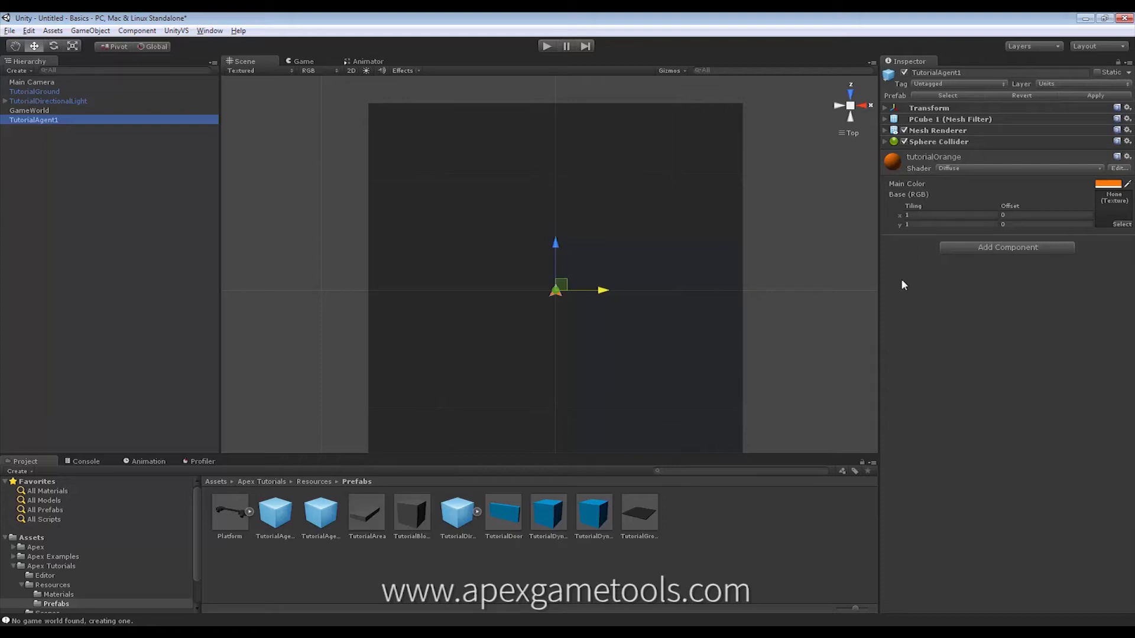
Add the Apex QuickStarts Navigating Unit components to TutorialAgent1.
left_click(1006, 247)
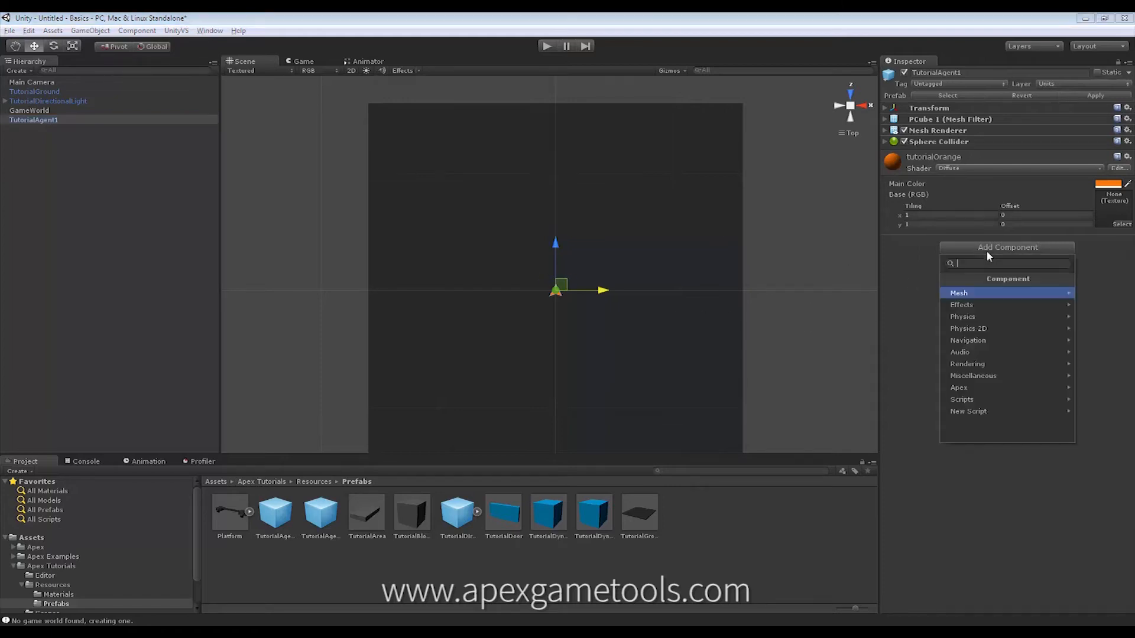
mouse_move(977, 250)
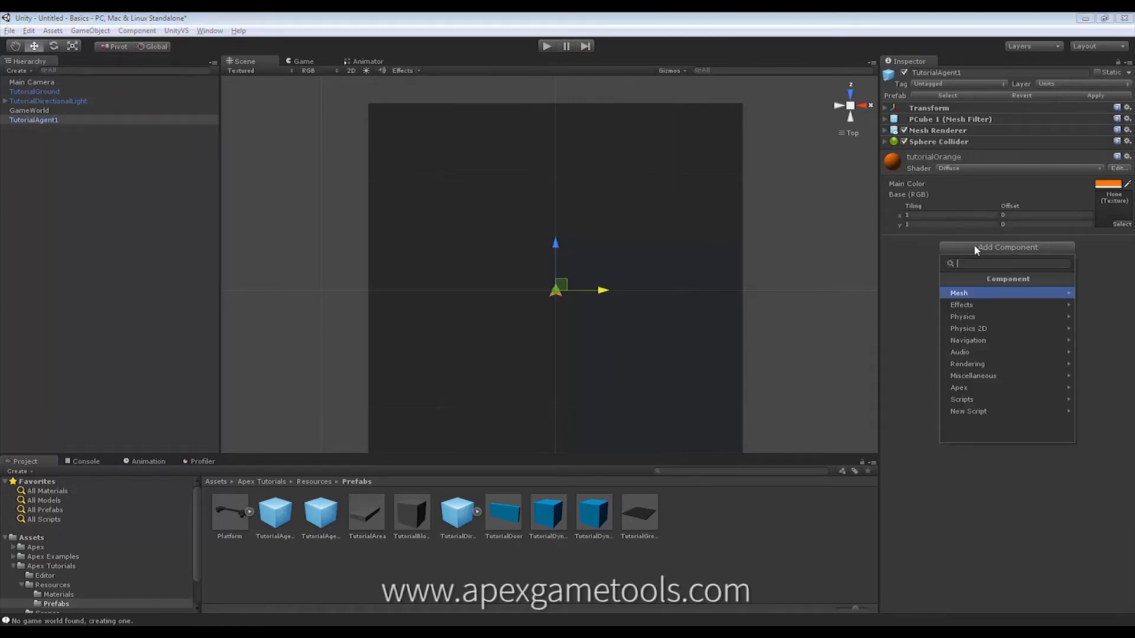
mouse_move(982, 388)
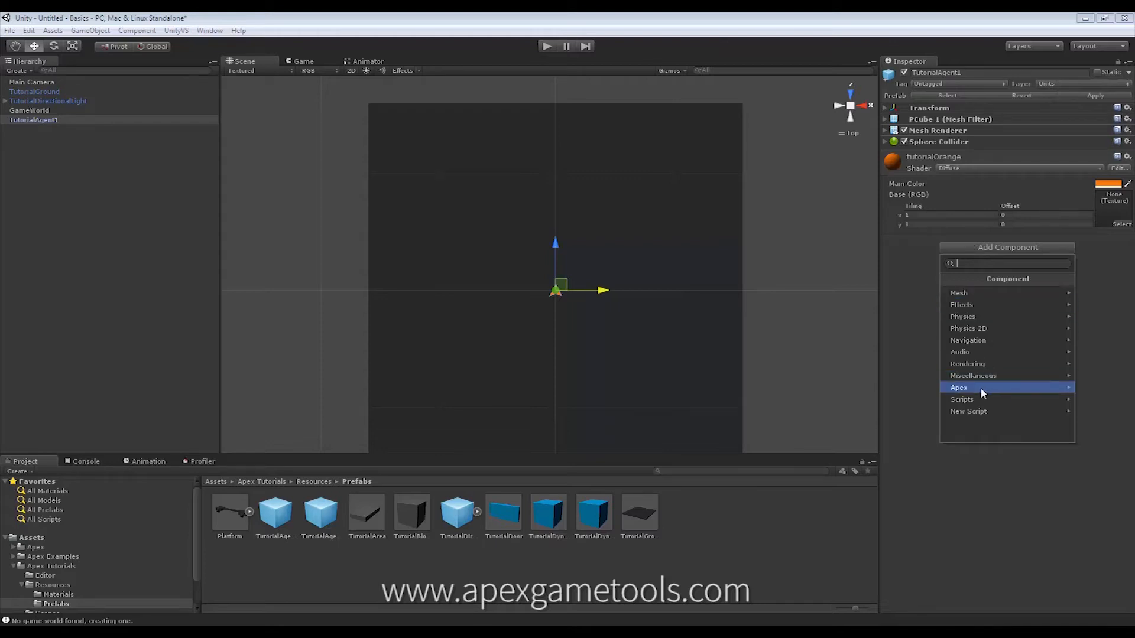
left_click(959, 387)
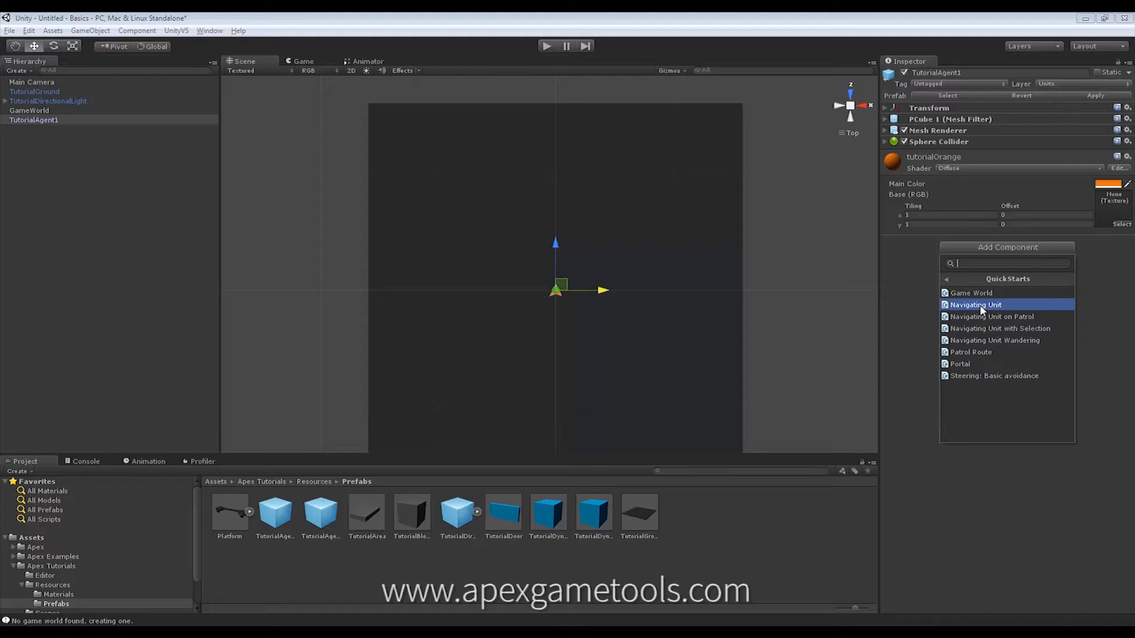
left_click(975, 305)
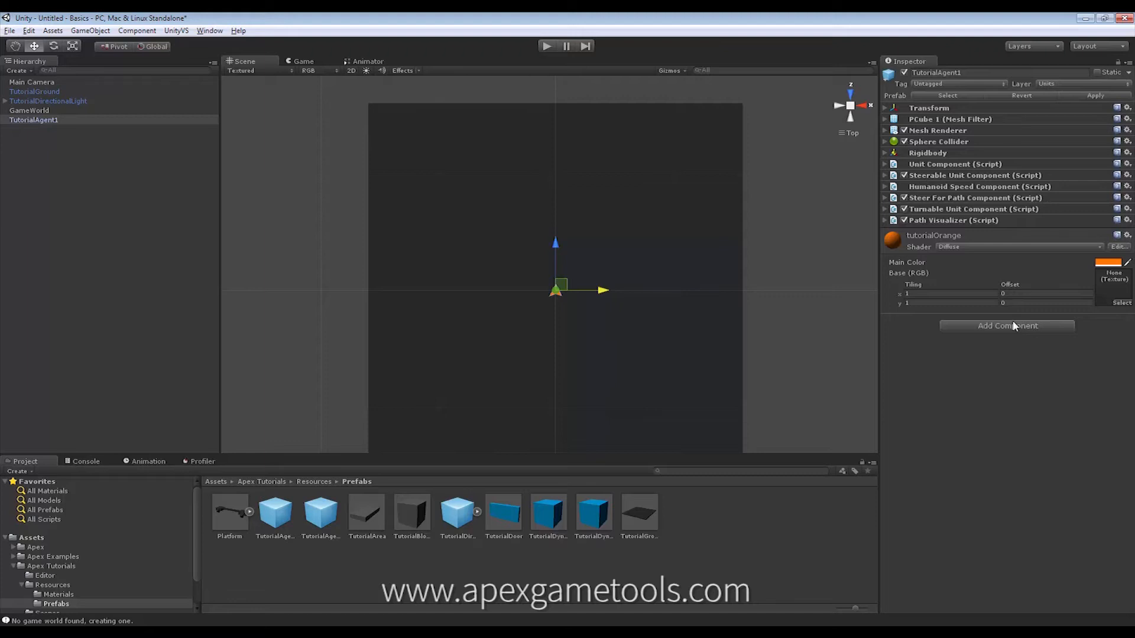
mouse_move(842, 526)
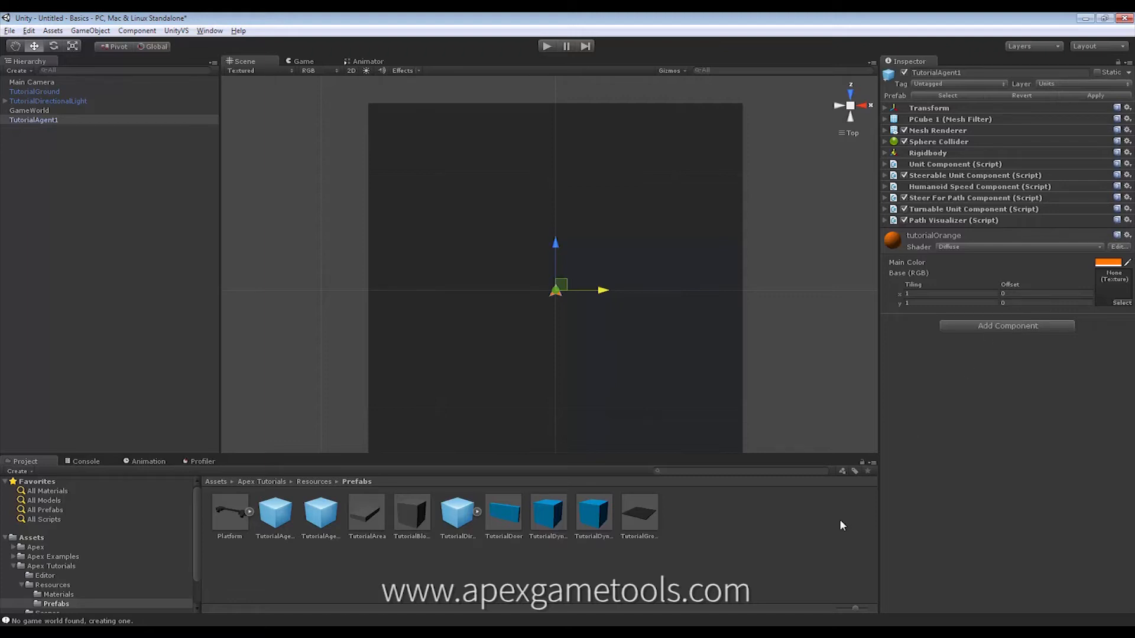
mouse_move(447, 618)
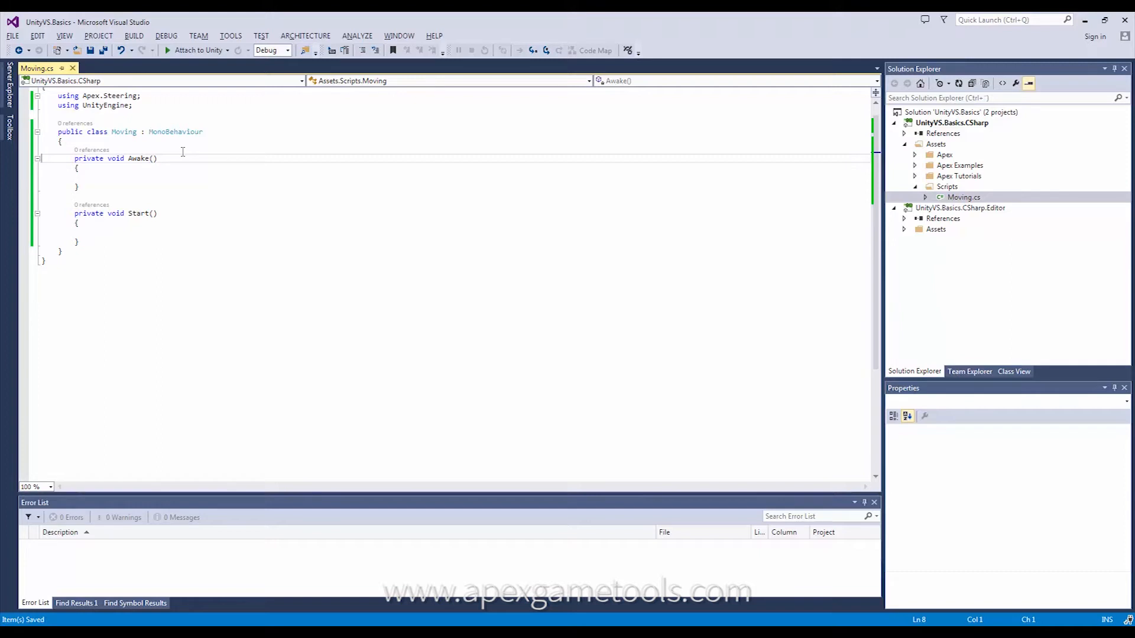
mouse_move(194, 156)
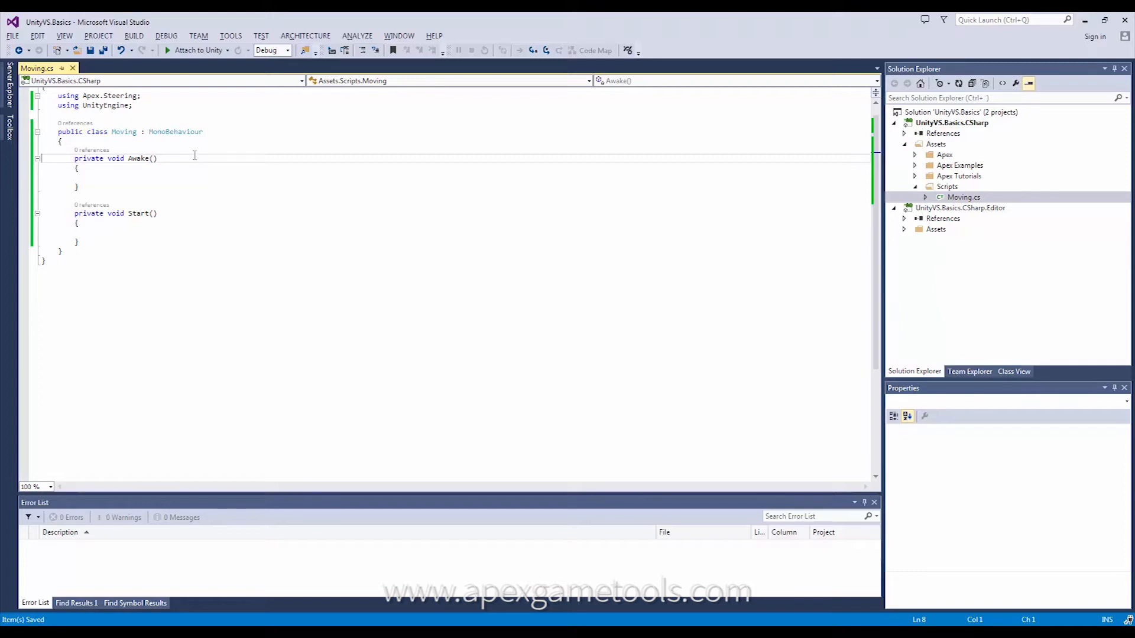
mouse_move(176, 149)
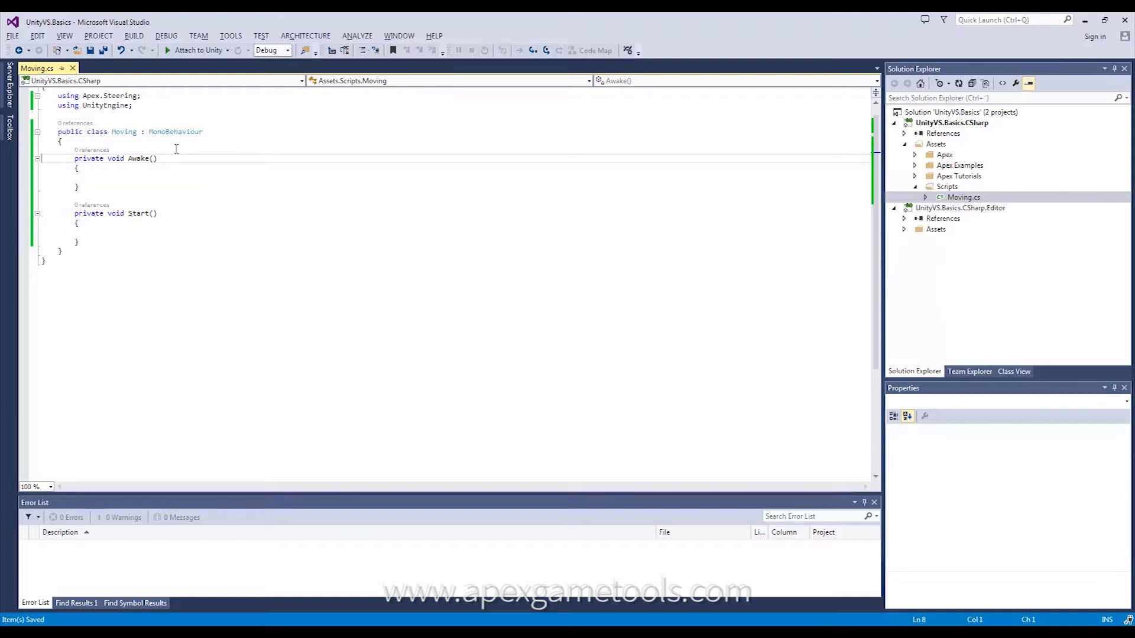
mouse_move(133, 143)
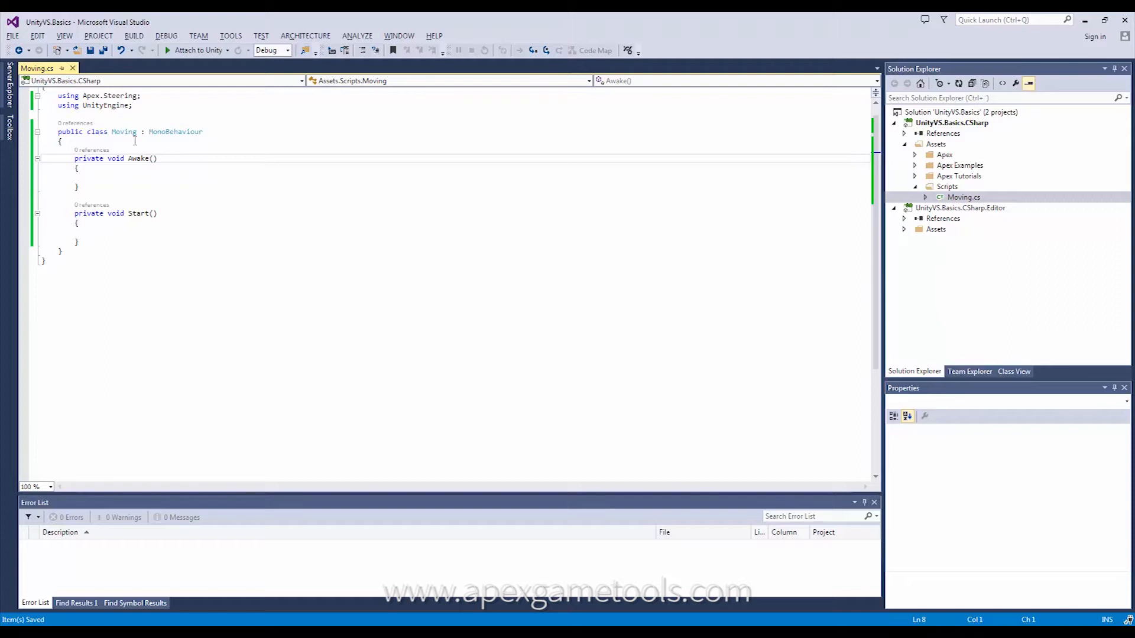
Declare 'public Transform other;' in Moving.cs and begin the 'private IMovable' field.
key("Enter")
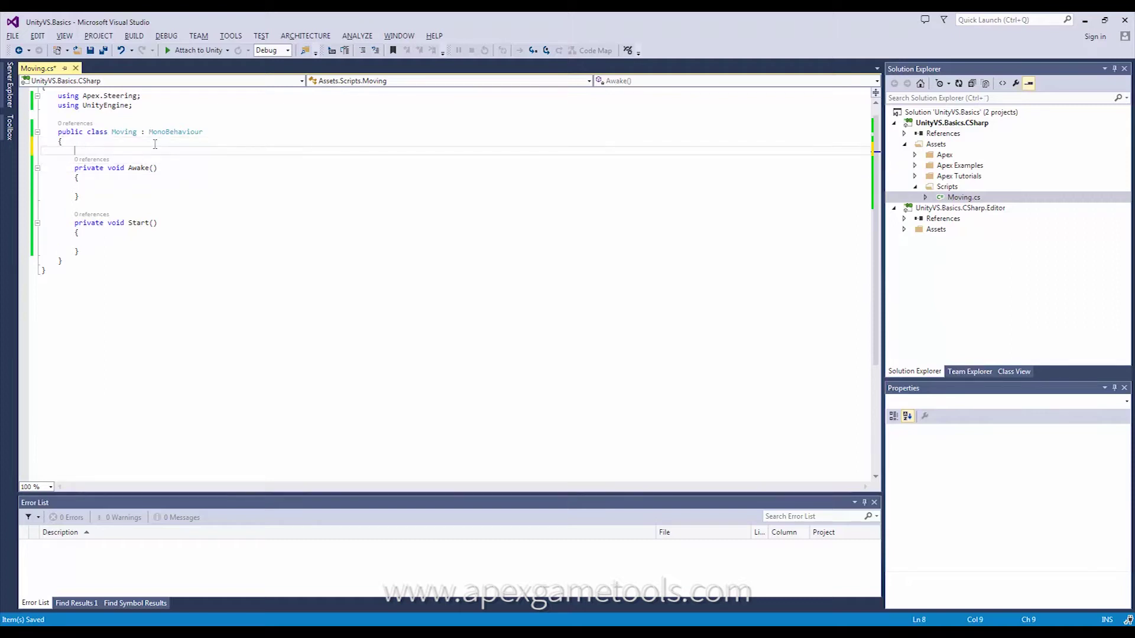
type("public")
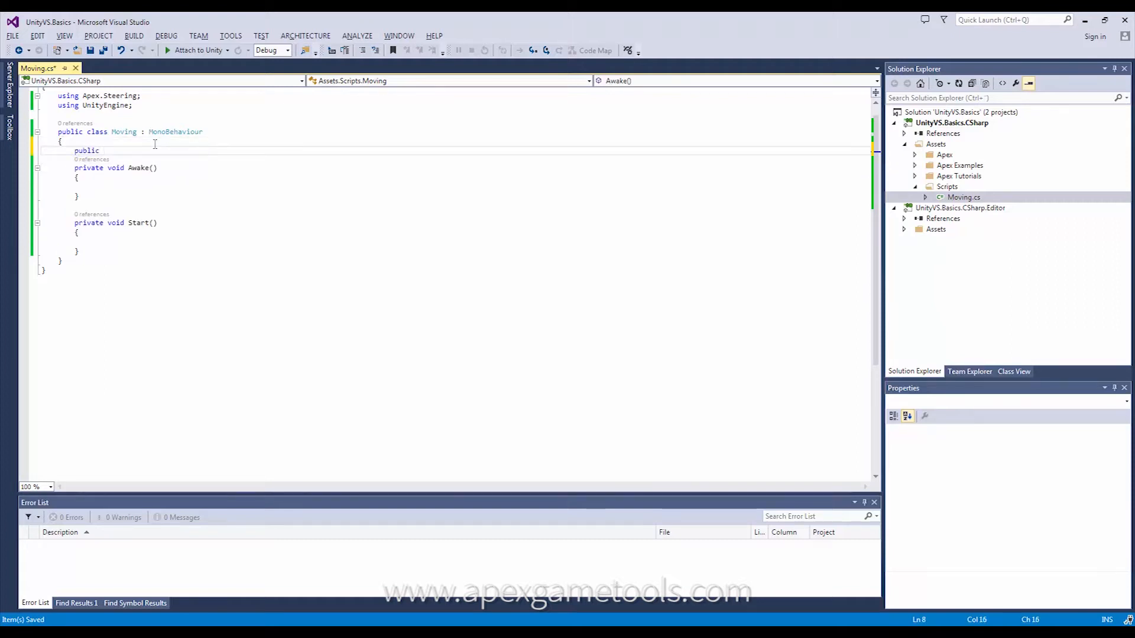
type("Transform other;")
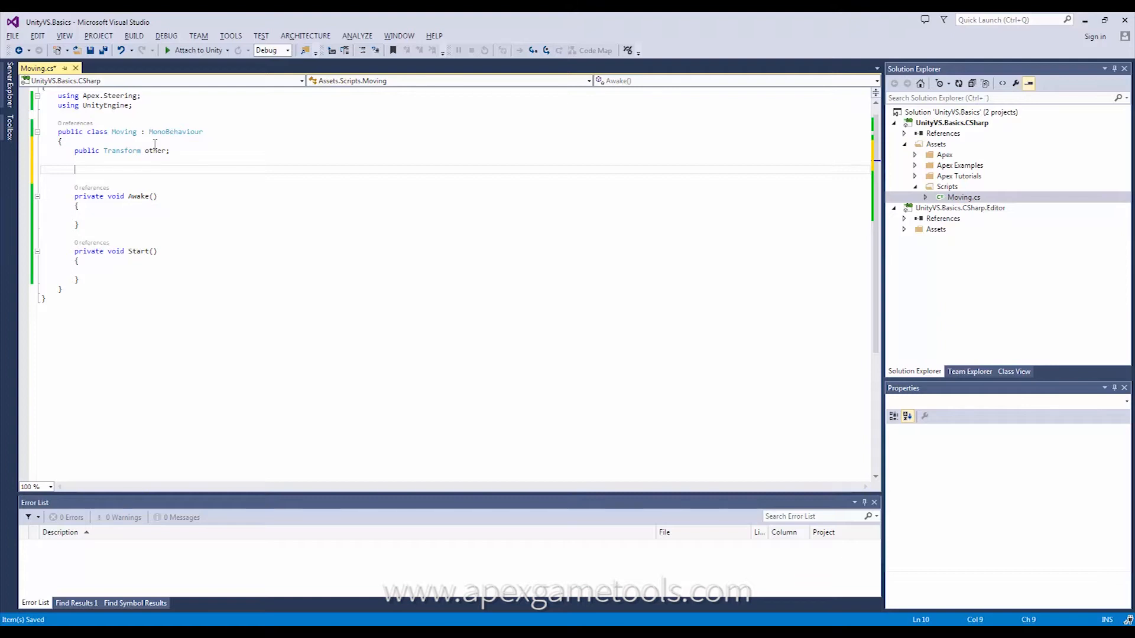
type("IMovable _uni")
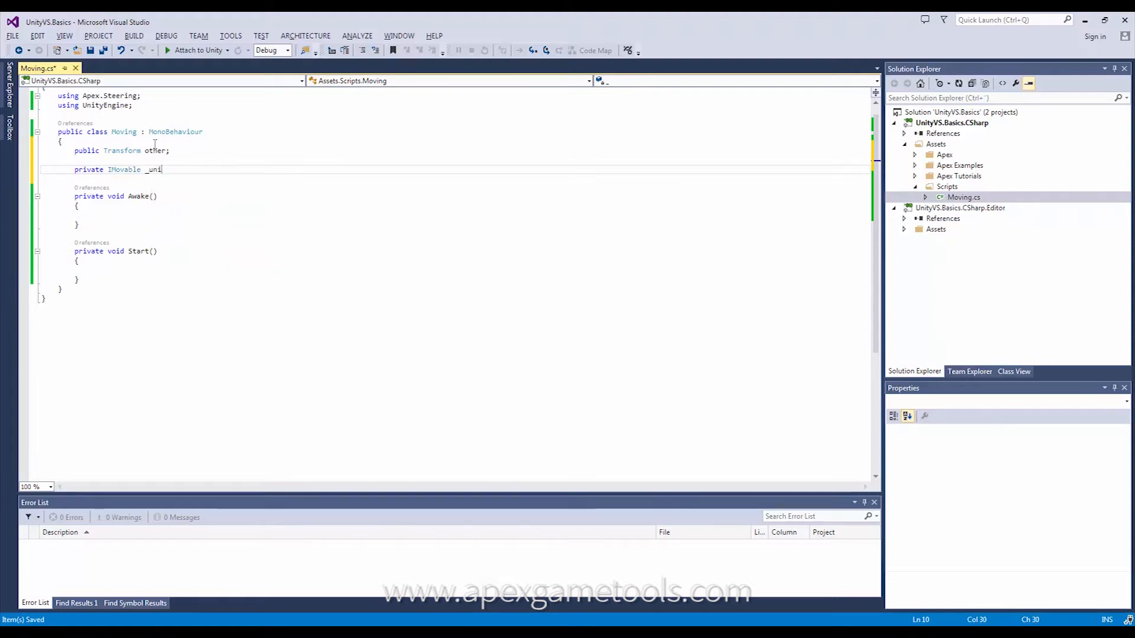
Finish '_unit;' and have Awake assign _unit = this.As<IMovable>(), then head to the imports.
type("t;")
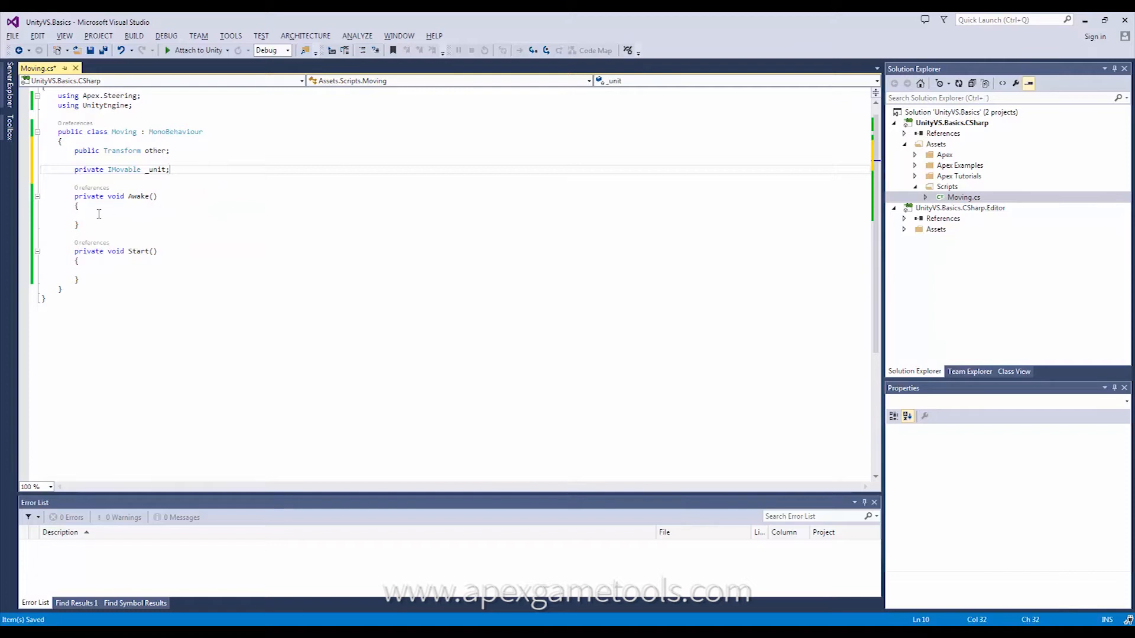
left_click(106, 215)
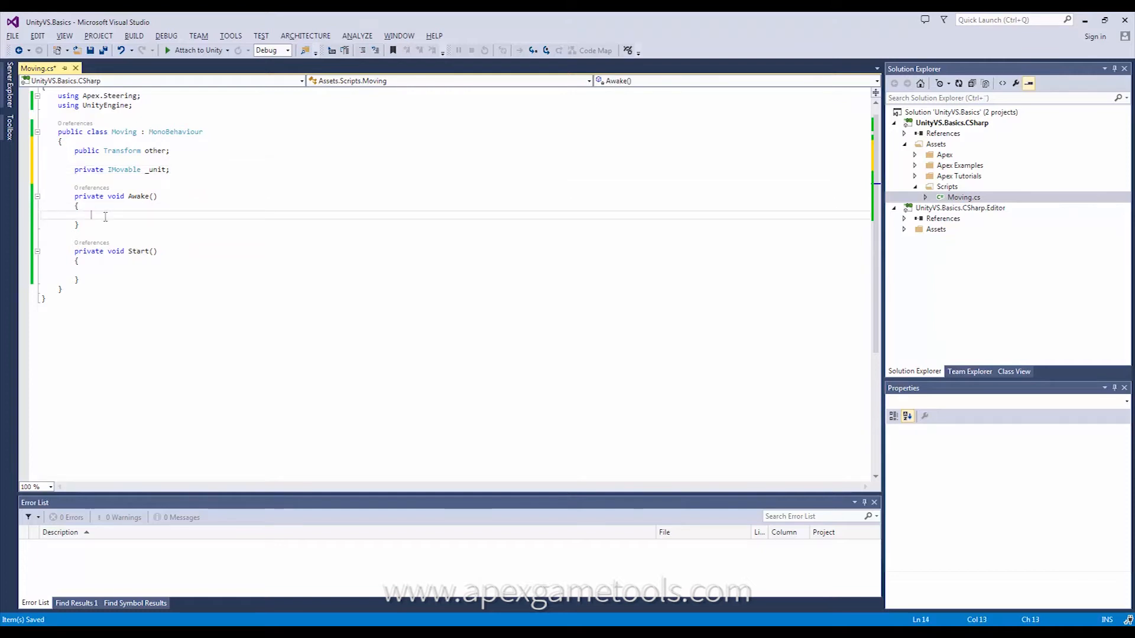
type("_unit")
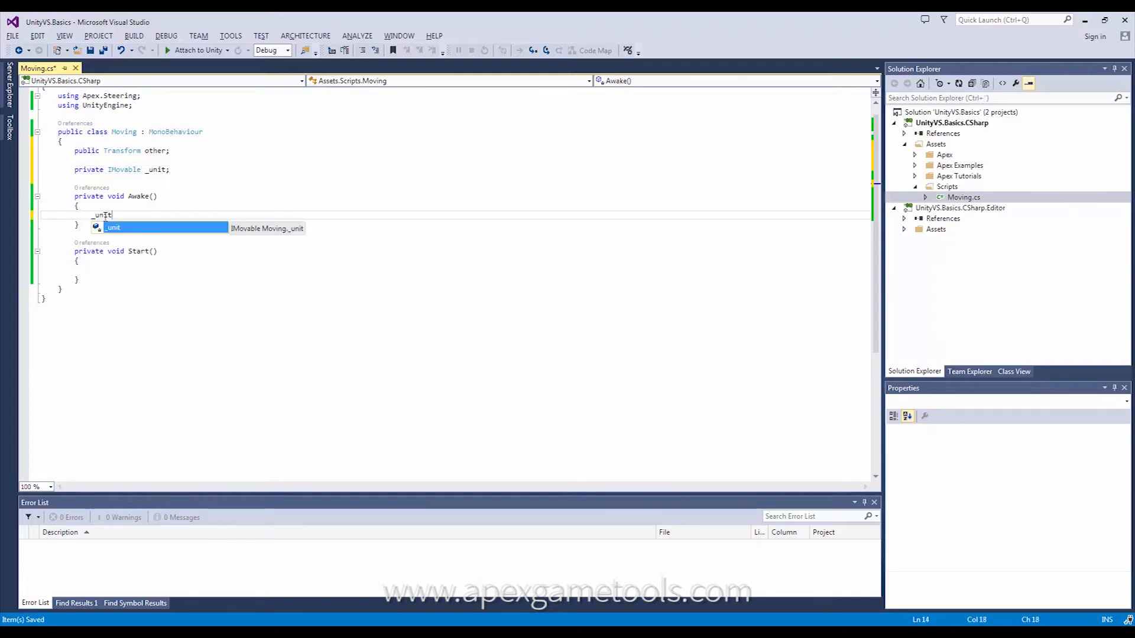
type("=")
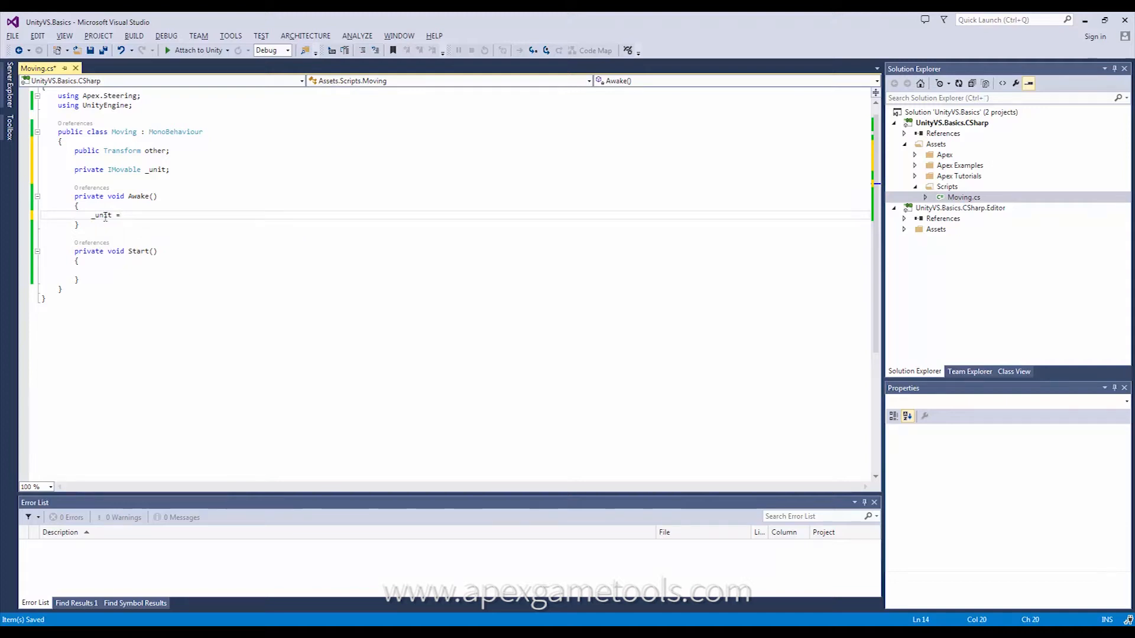
type("this.a")
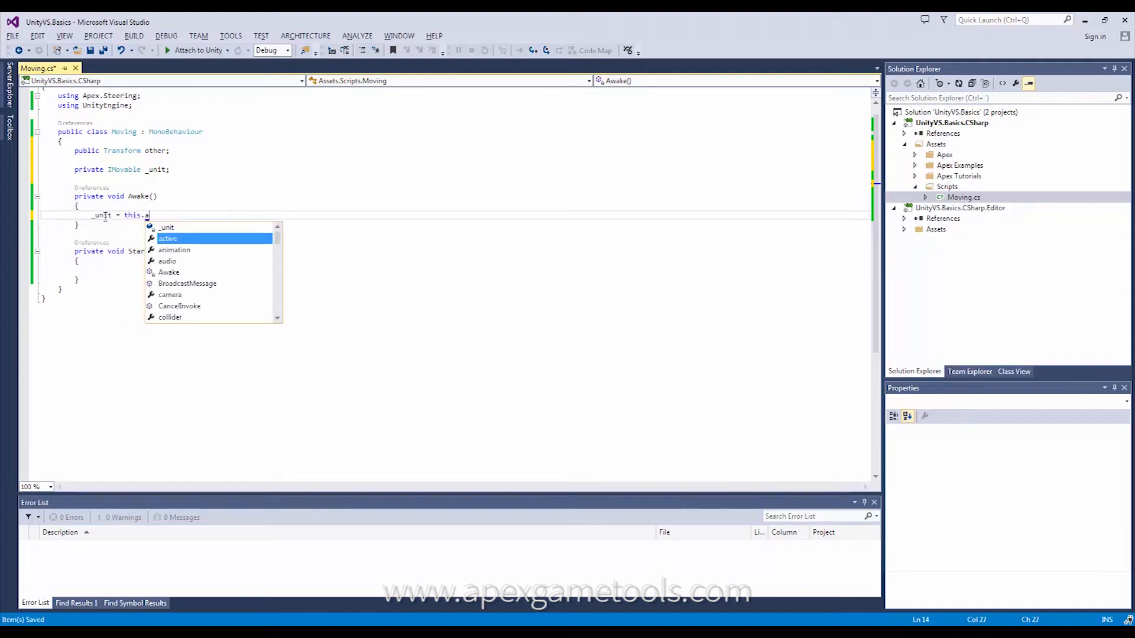
type("a")
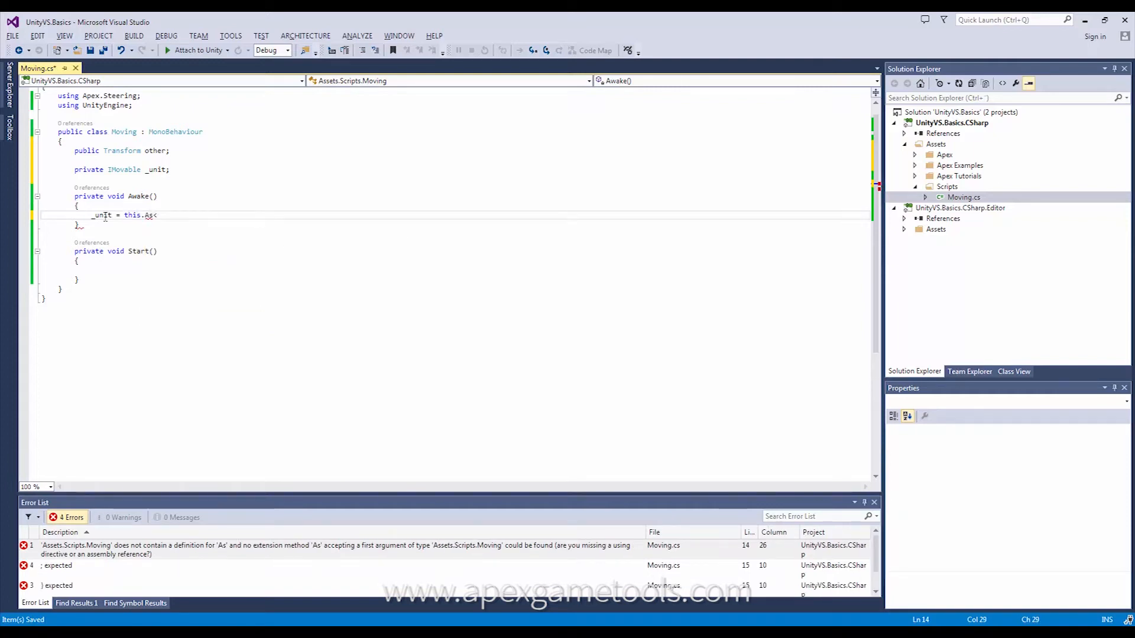
type("I")
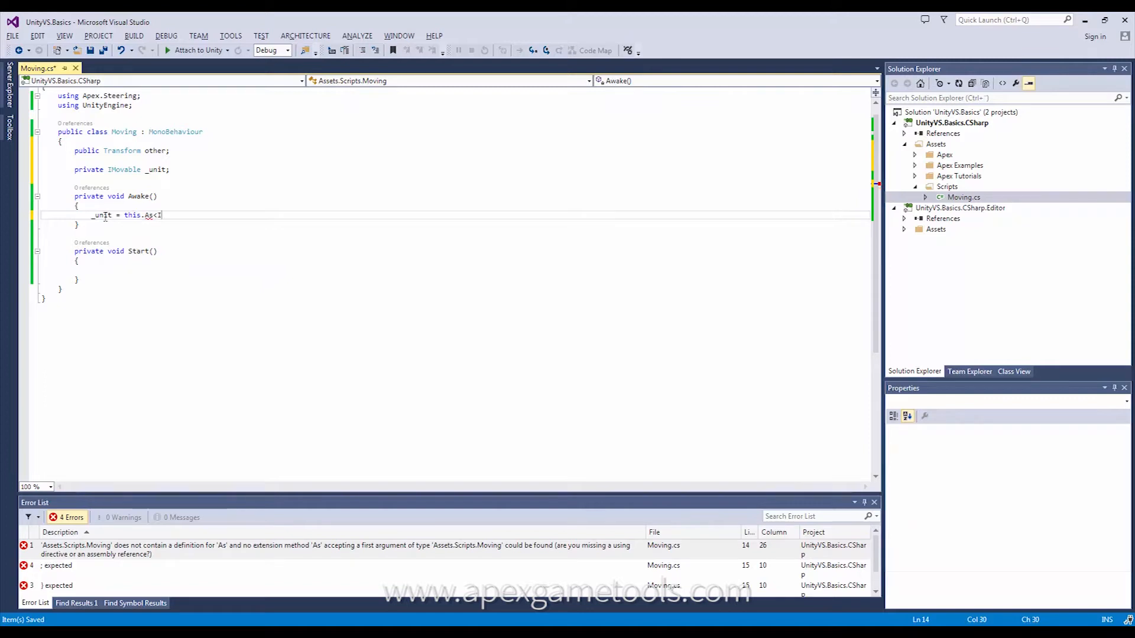
type("Movable>")
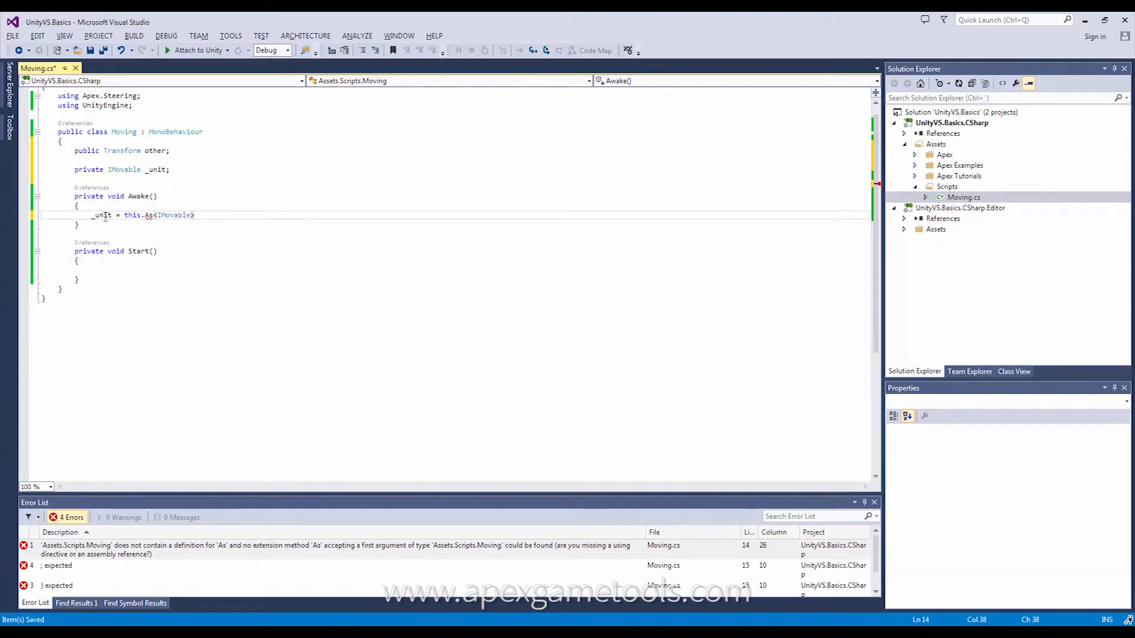
type("();")
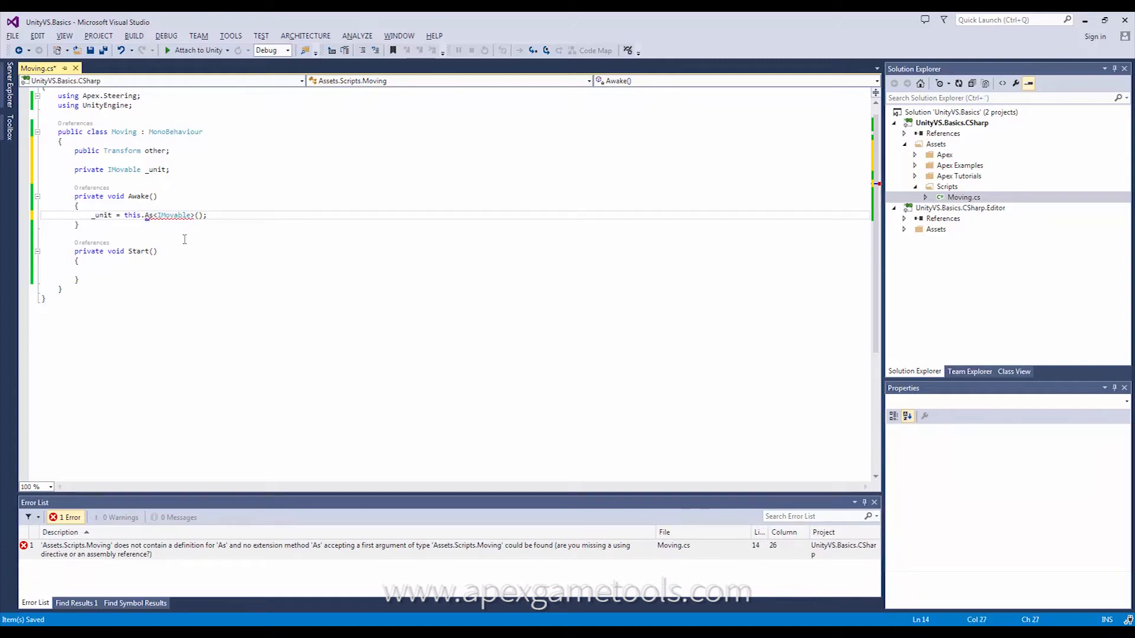
left_click(106, 95)
type("using Apex")
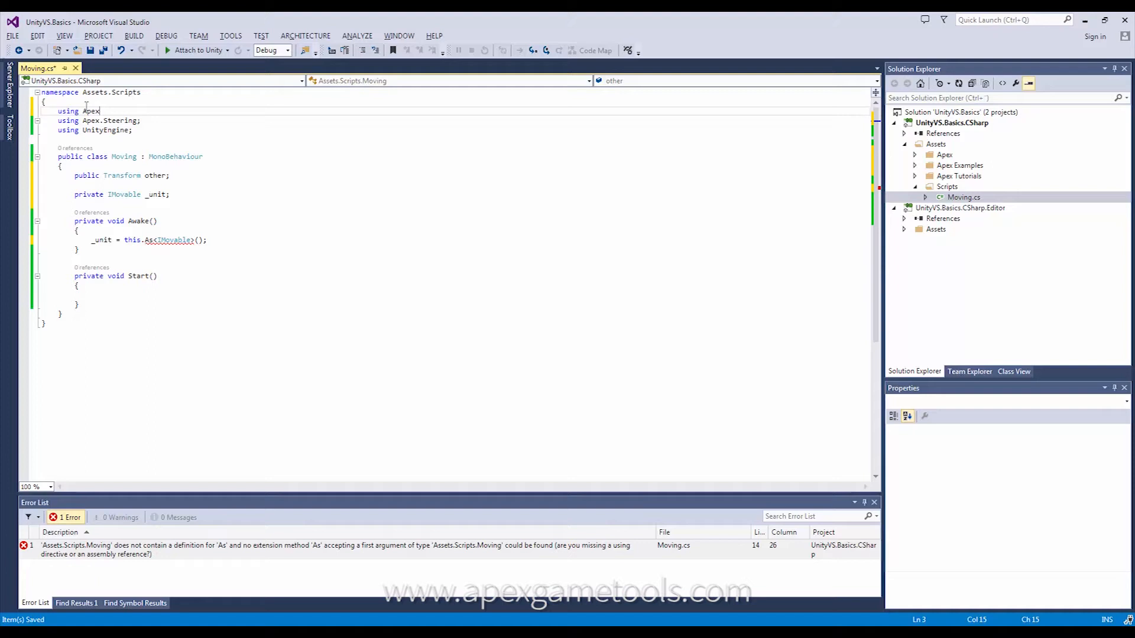
type(";")
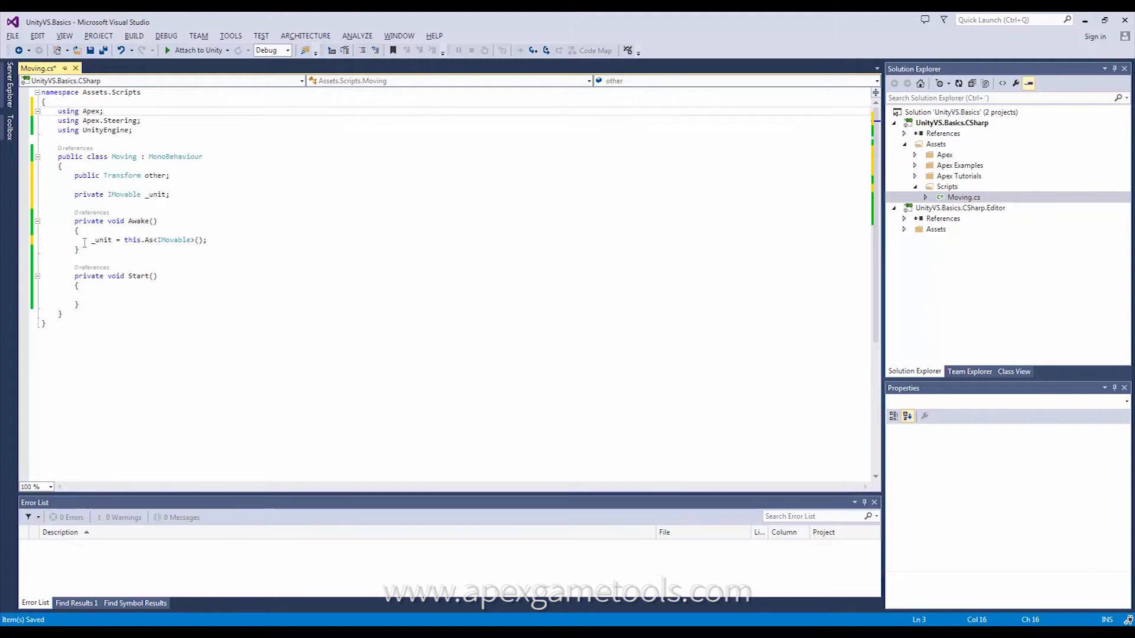
mouse_move(146, 240)
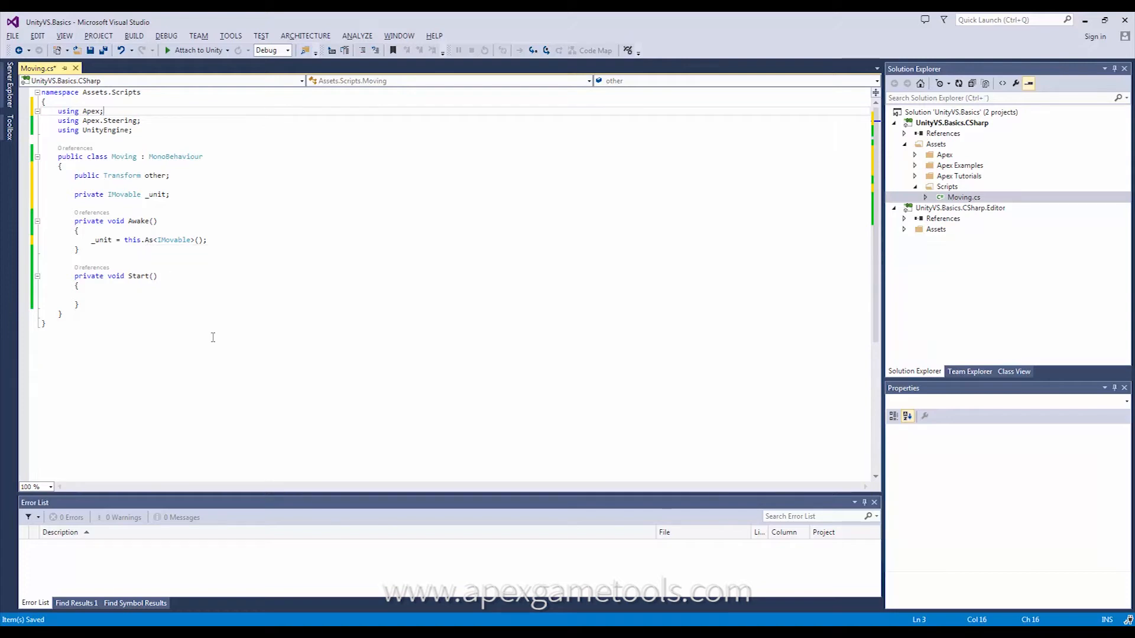
mouse_move(155, 250)
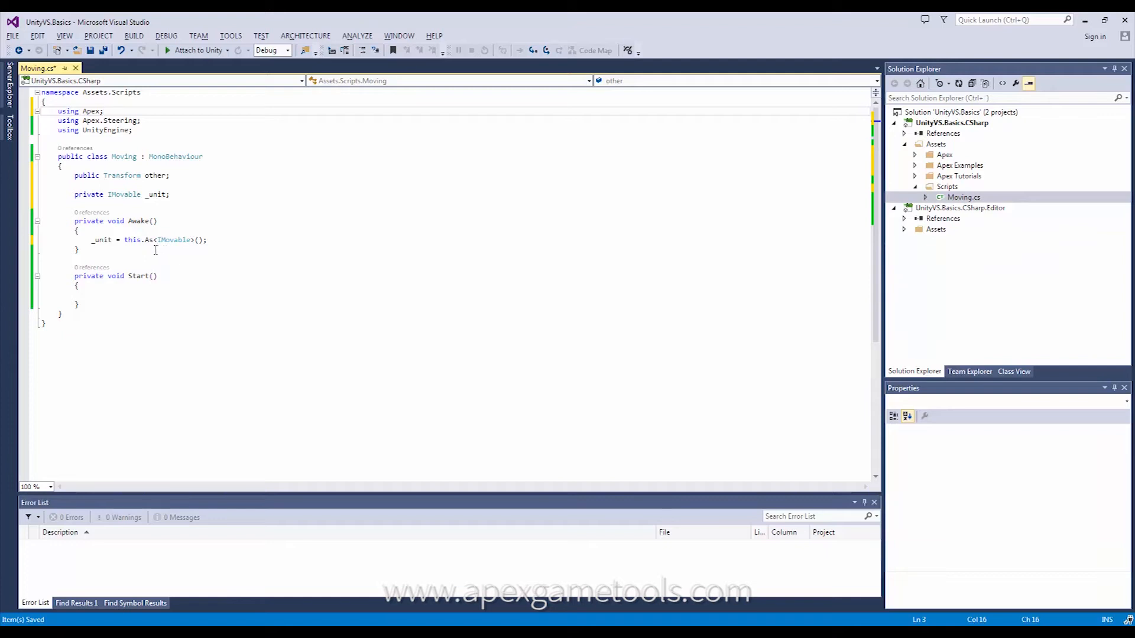
mouse_move(218, 253)
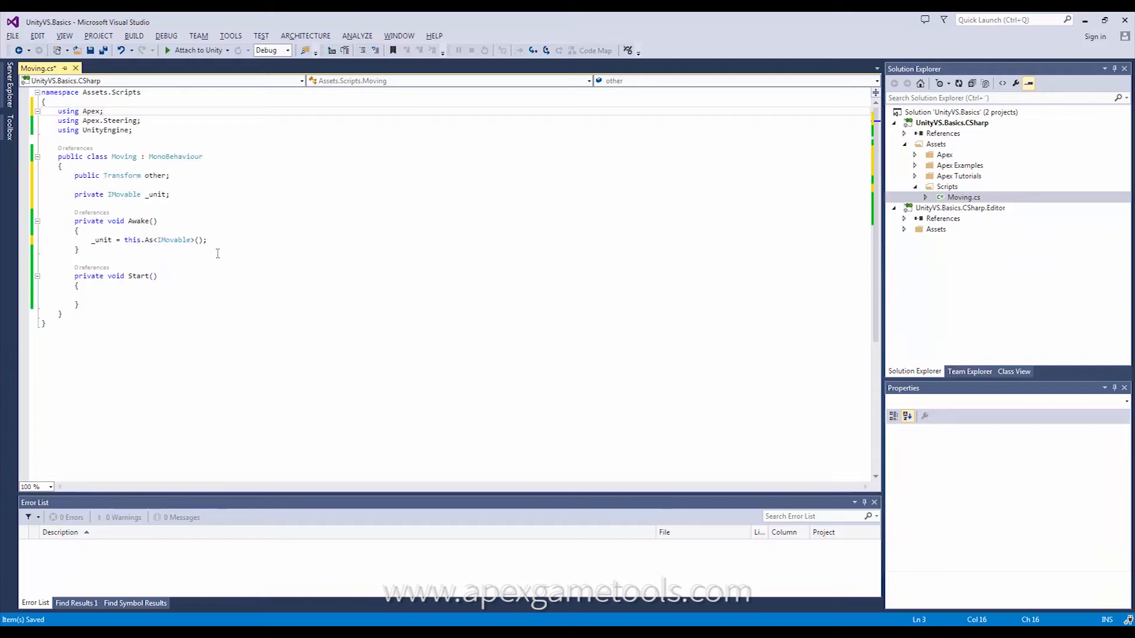
mouse_move(192, 260)
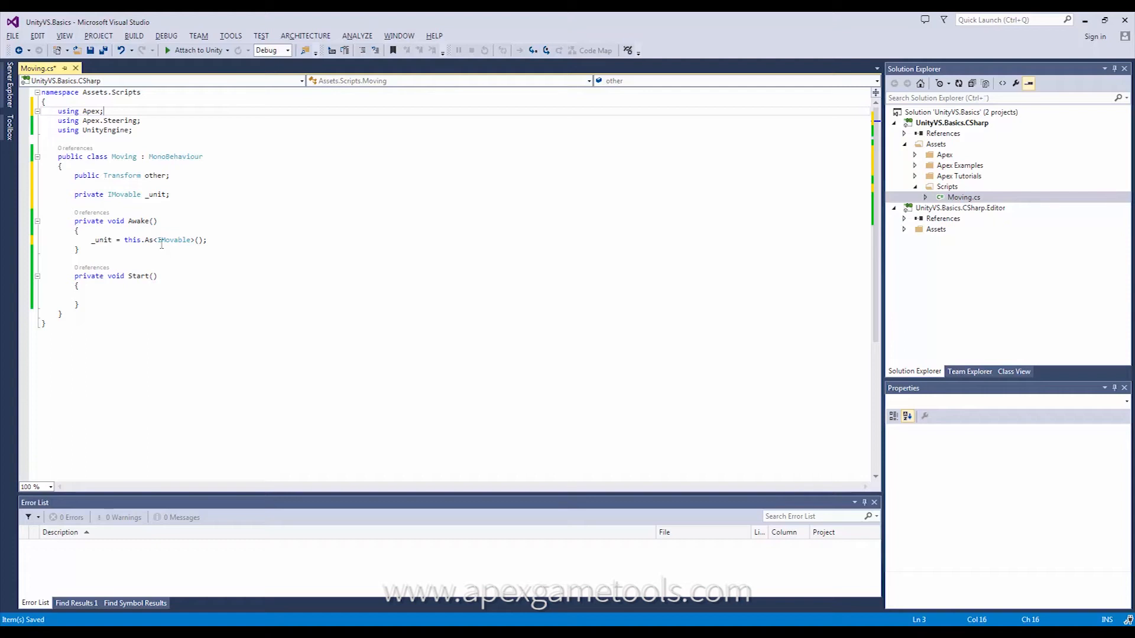
mouse_move(129, 240)
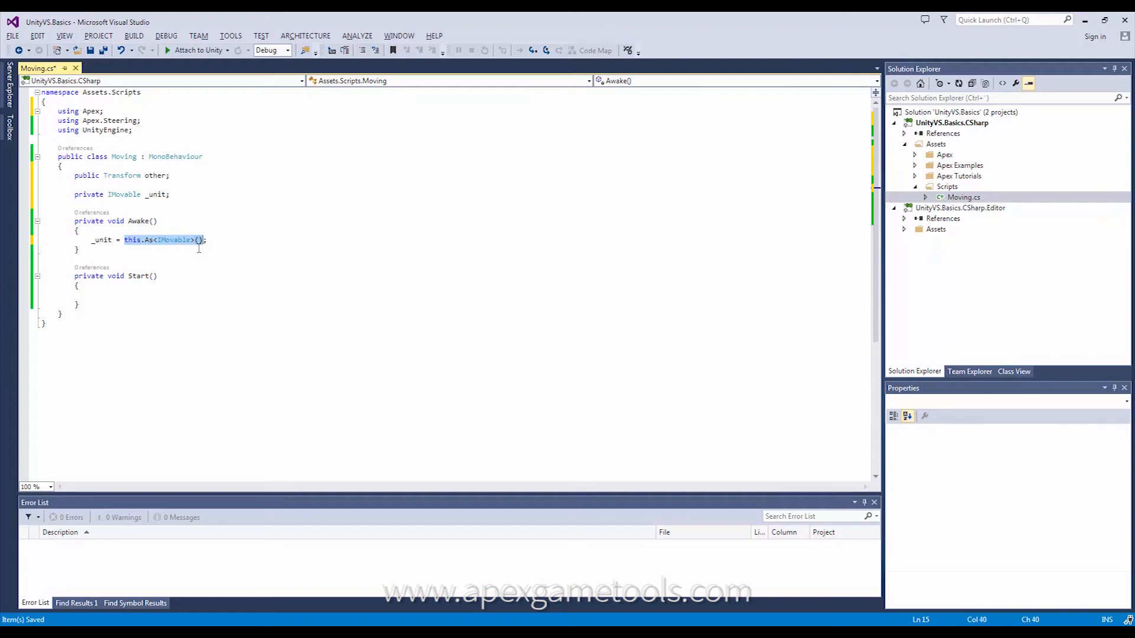
left_click(174, 255)
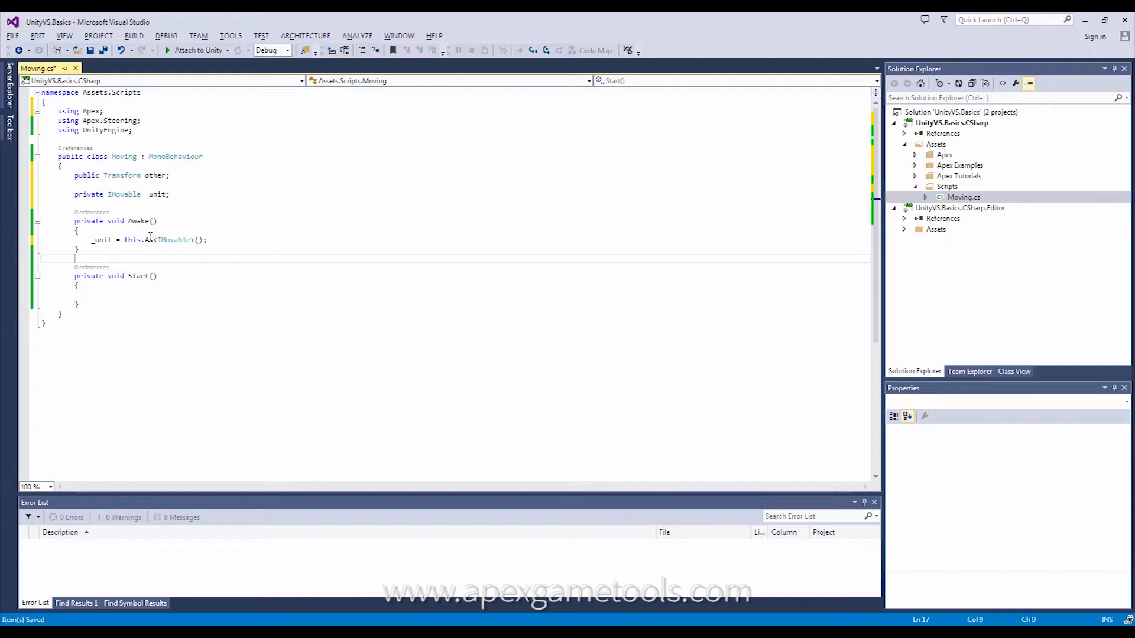
mouse_move(139, 327)
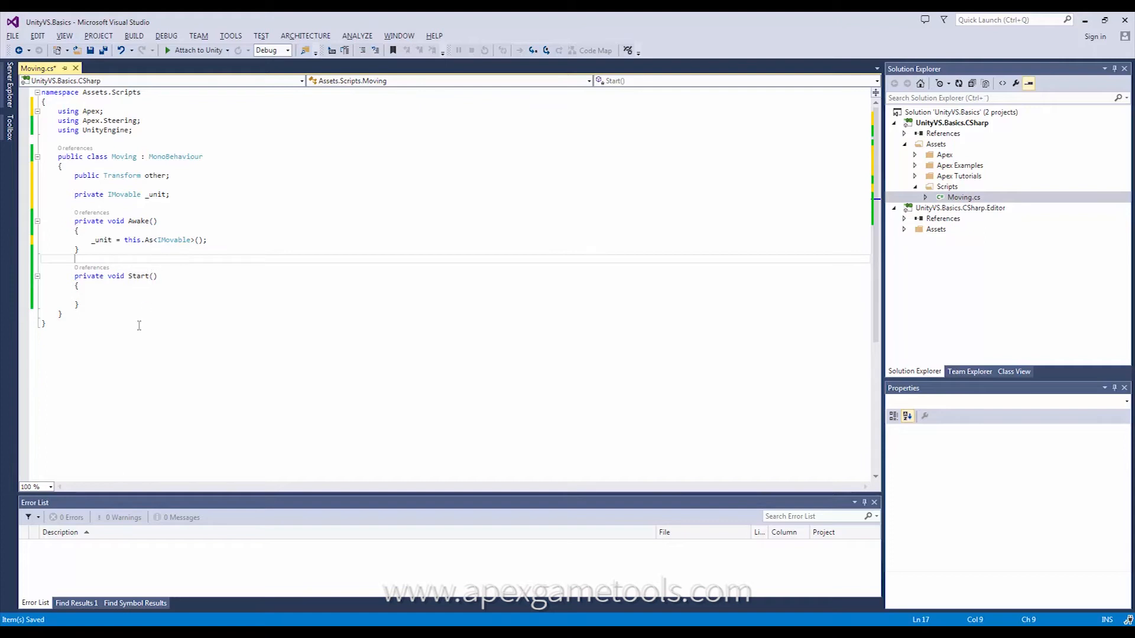
mouse_move(117, 295)
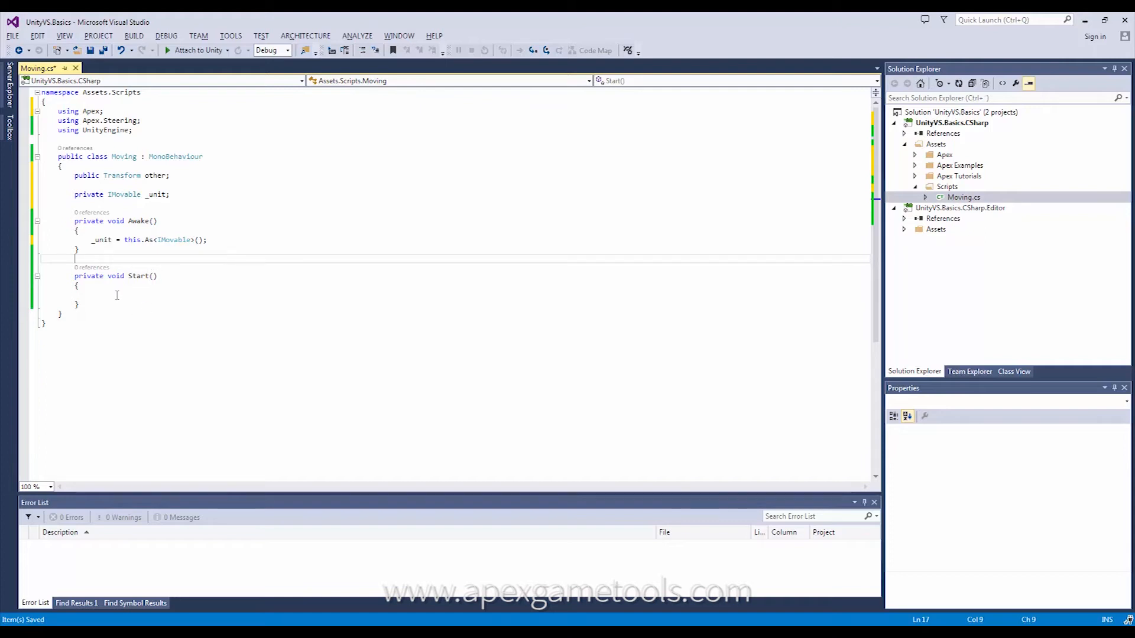
left_click(116, 294)
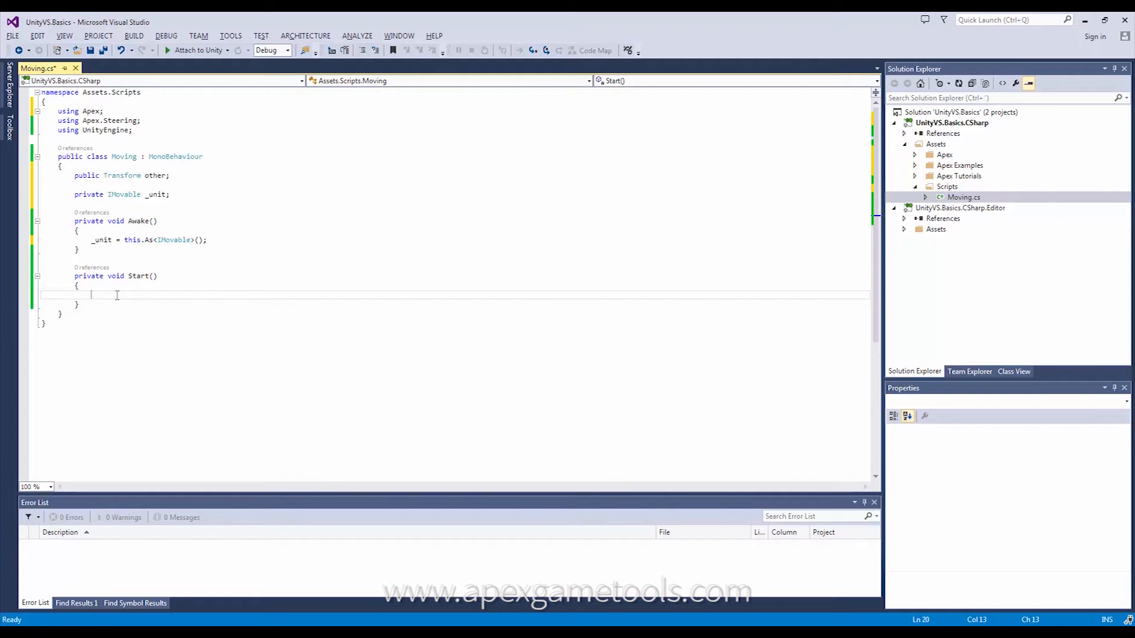
Write '_unit.' in Start and browse its members for MoveTo.
type("_unit.")
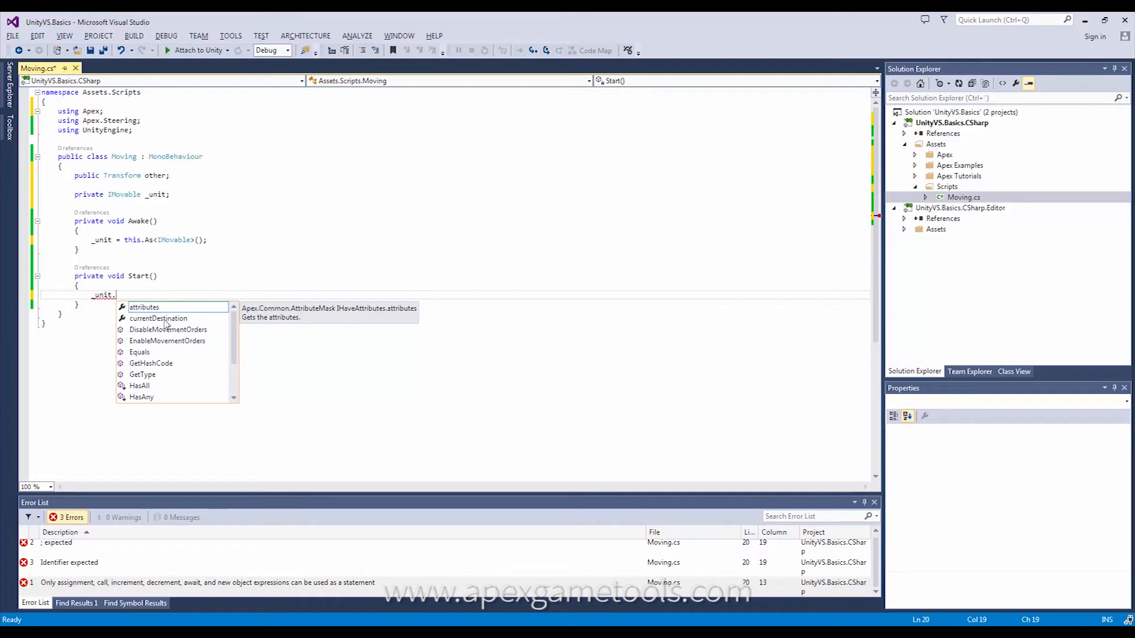
mouse_move(166, 382)
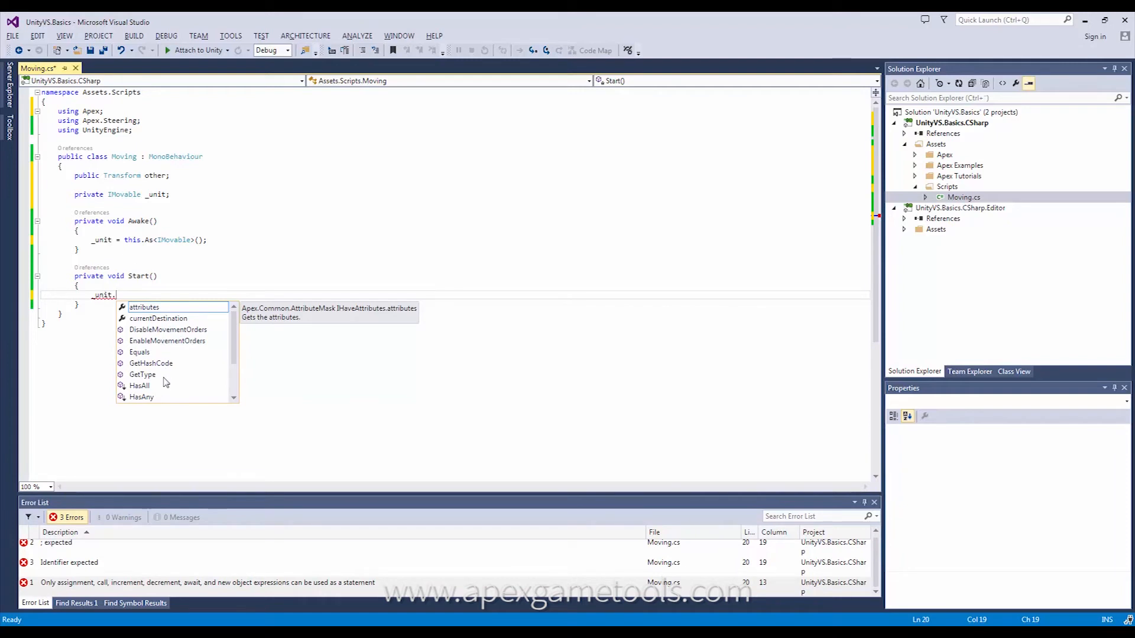
mouse_move(231, 345)
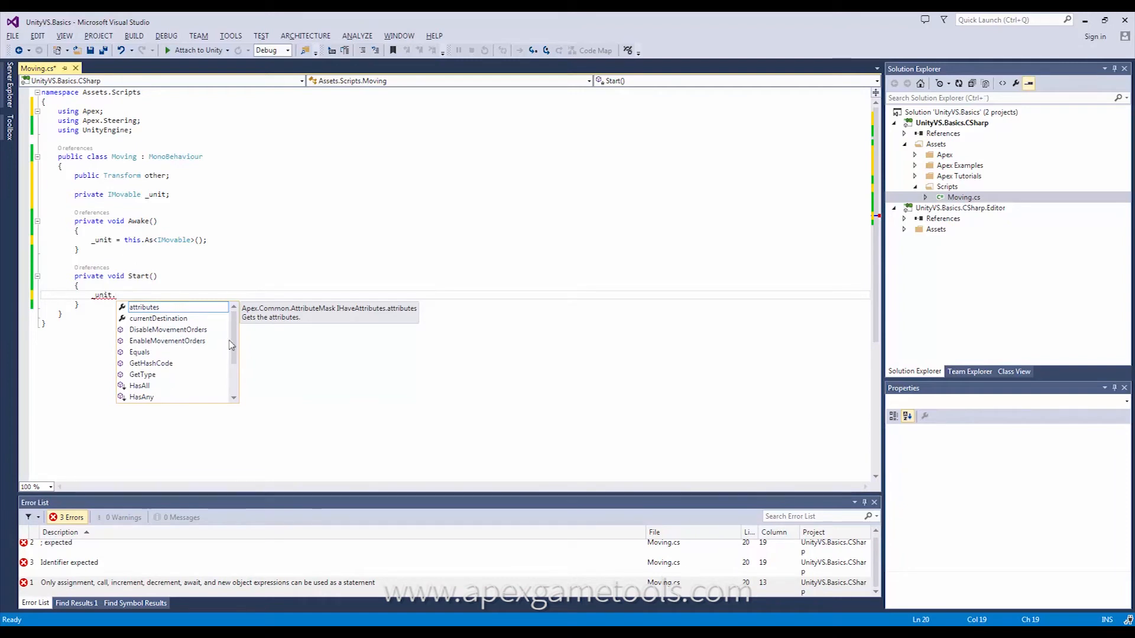
mouse_move(233, 330)
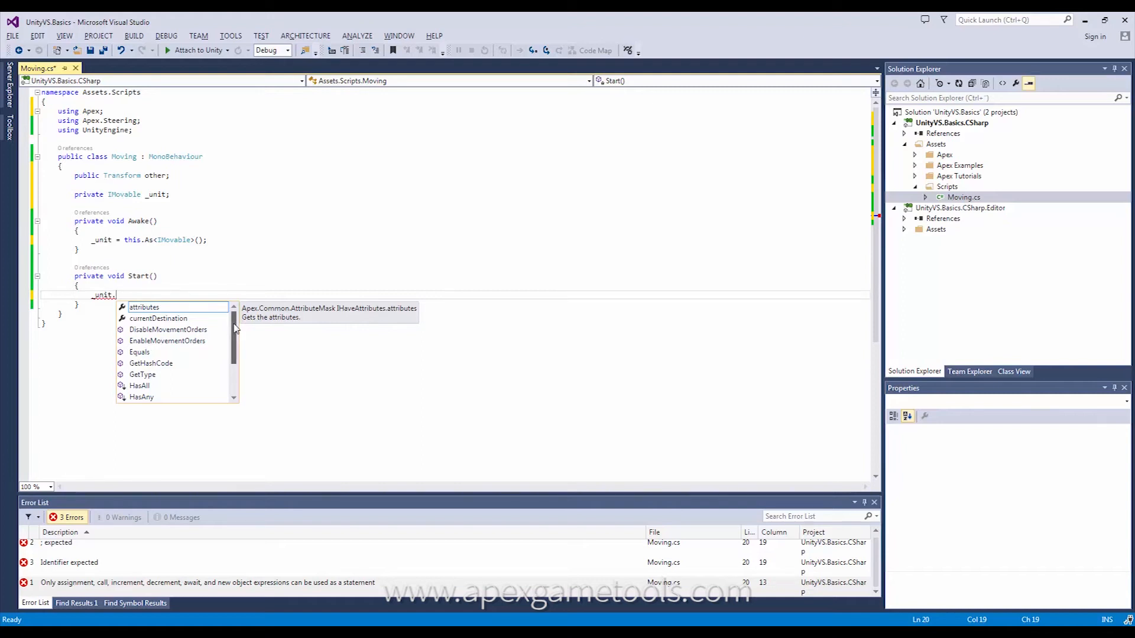
scroll("down", 3)
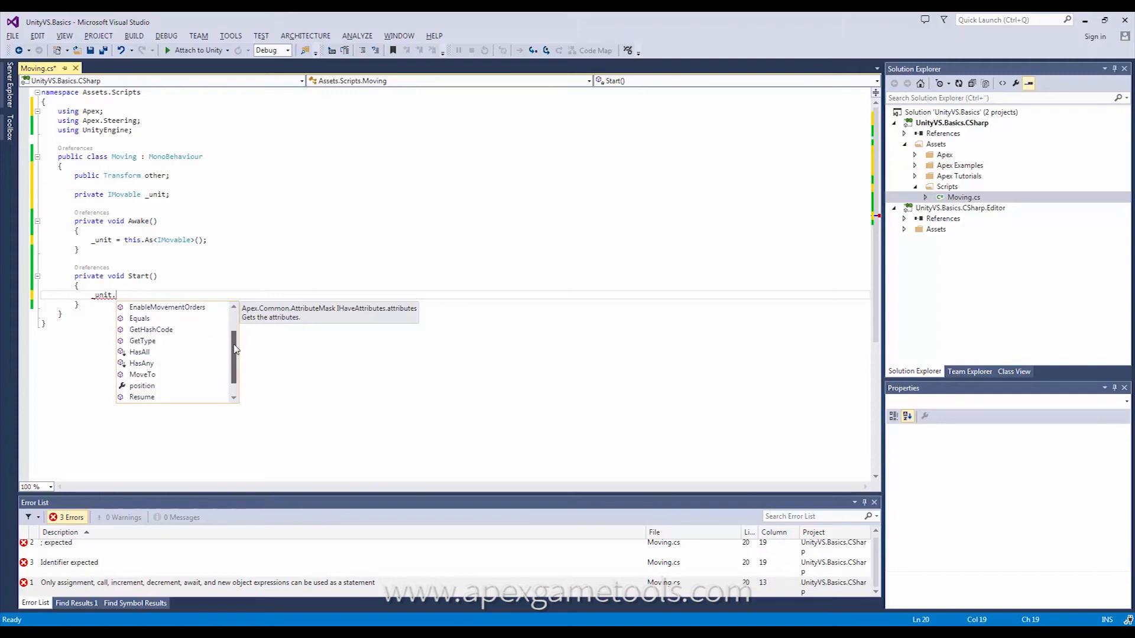
scroll("down", 3)
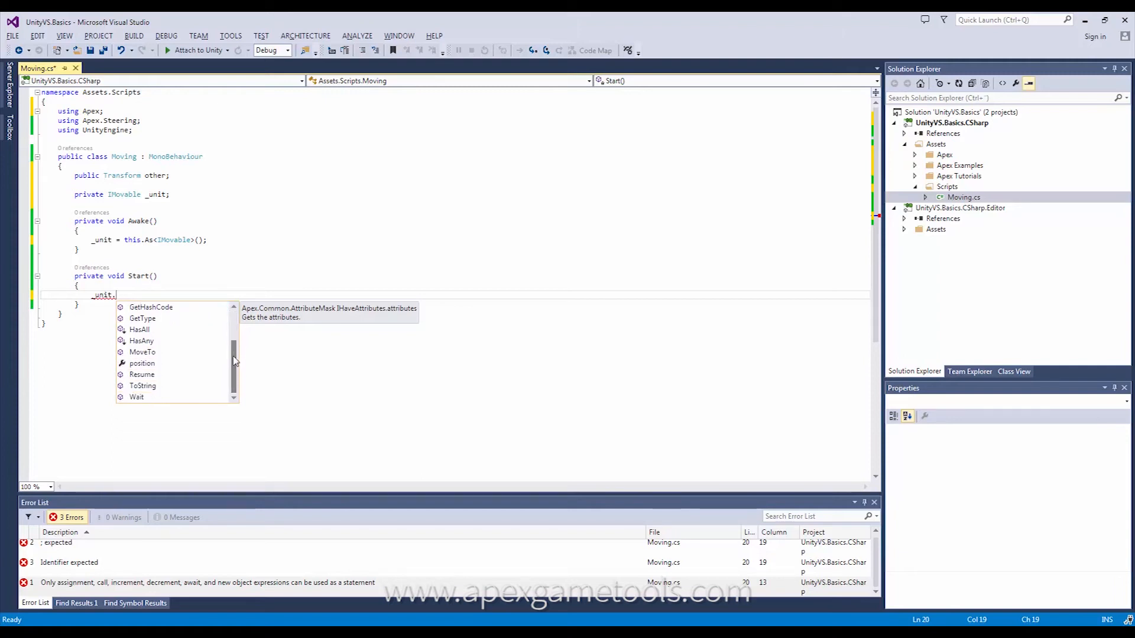
mouse_move(143, 357)
type("MoveTo")
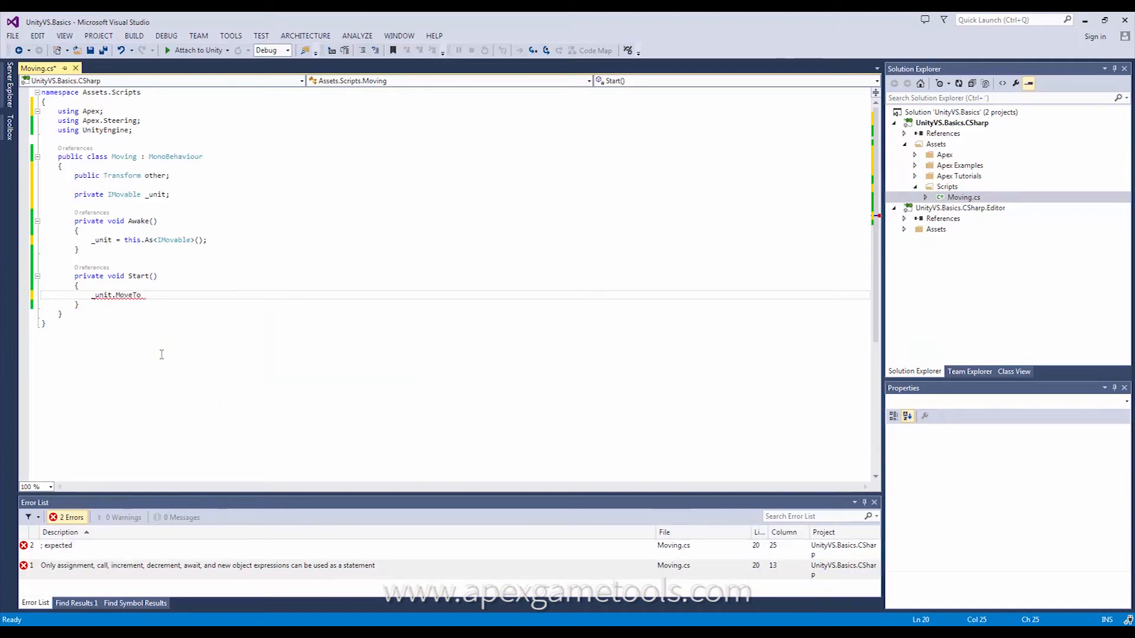
Complete _unit.MoveTo(other.position, false); and save Moving.cs.
type("(")
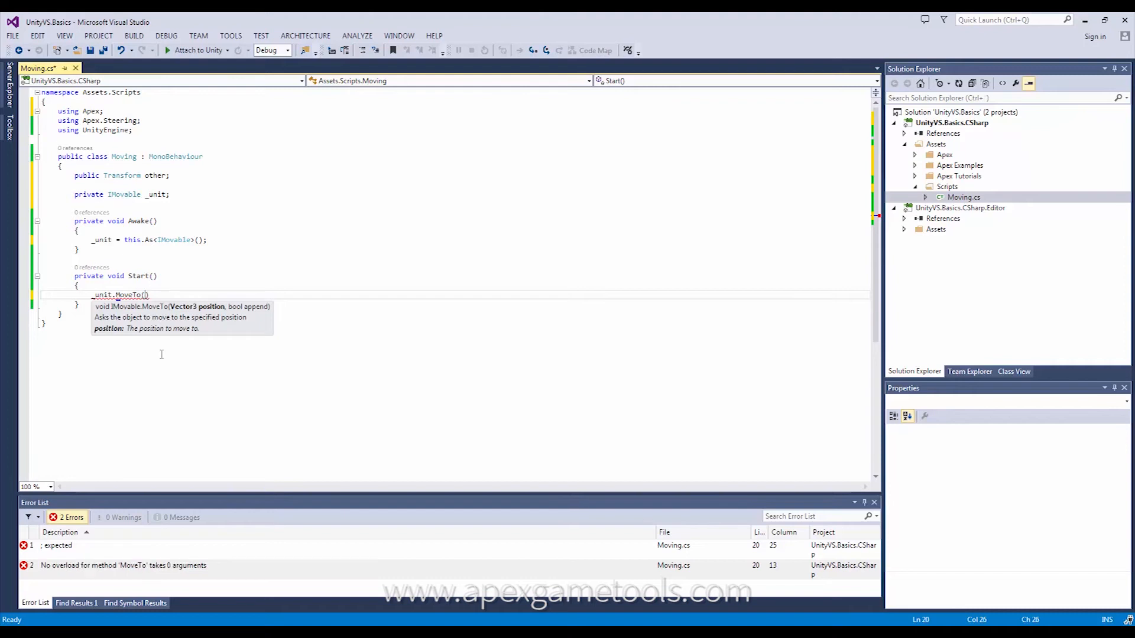
type("other")
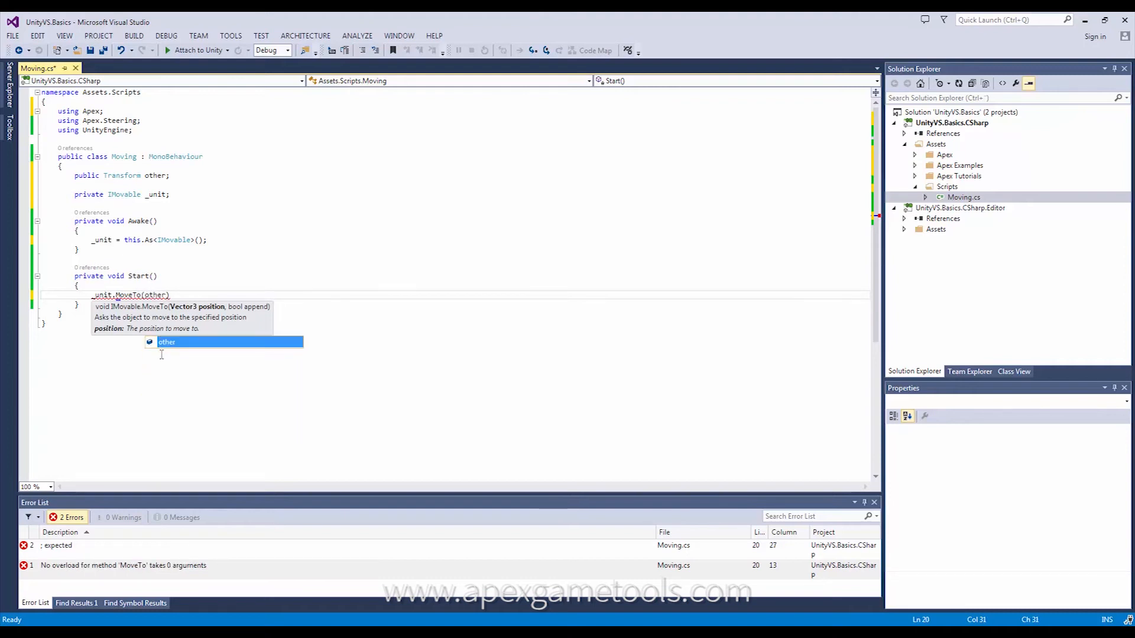
type(".position")
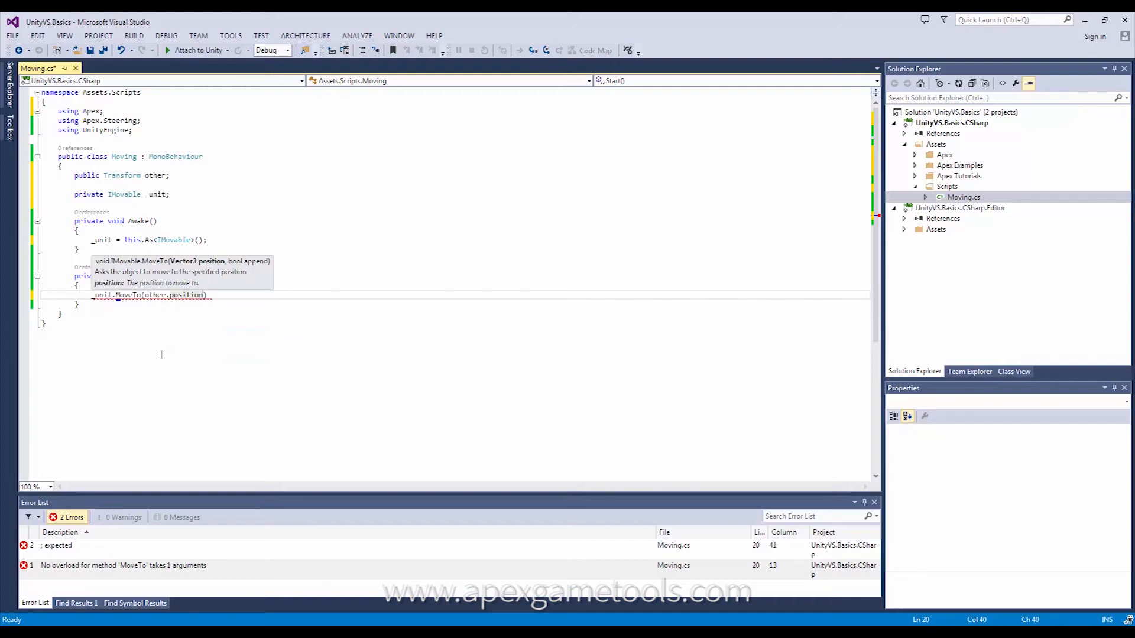
type(",")
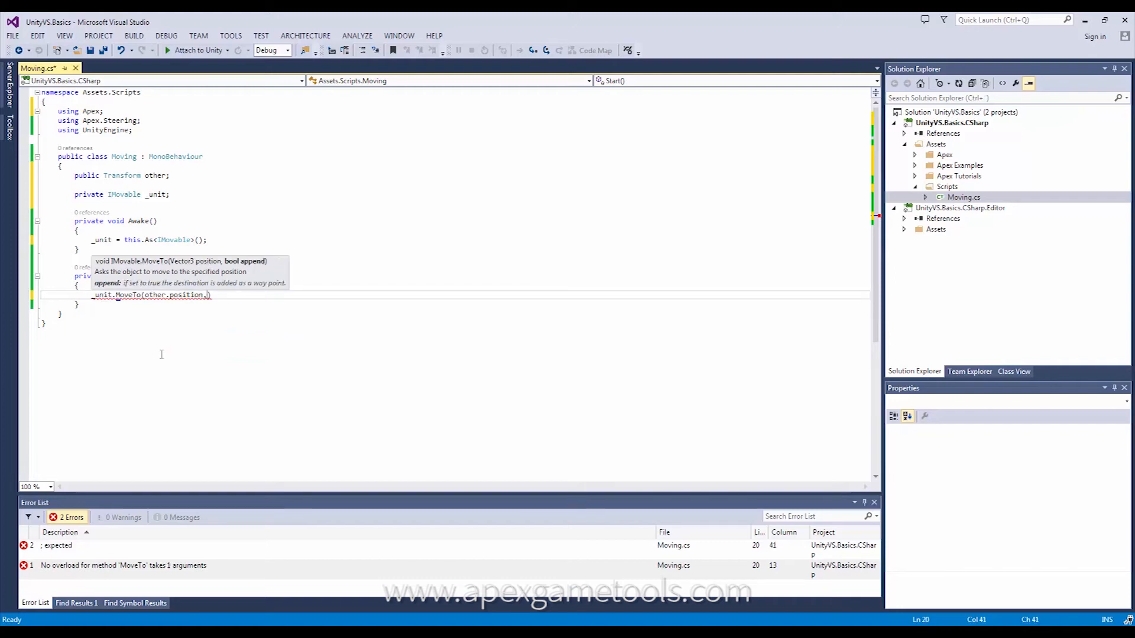
type(",")
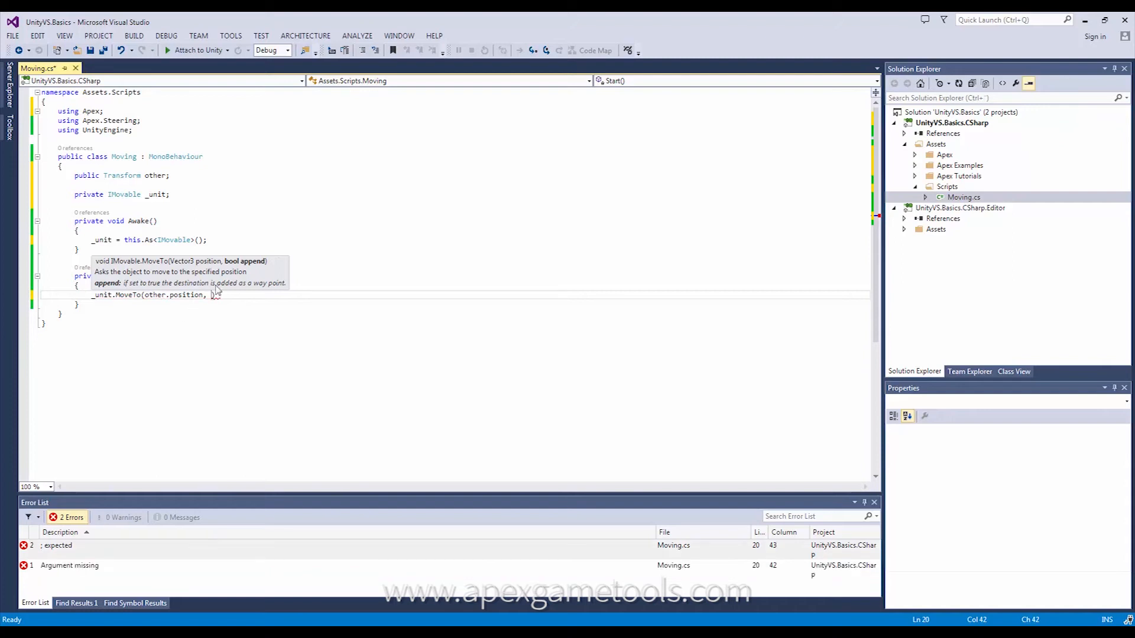
mouse_move(193, 308)
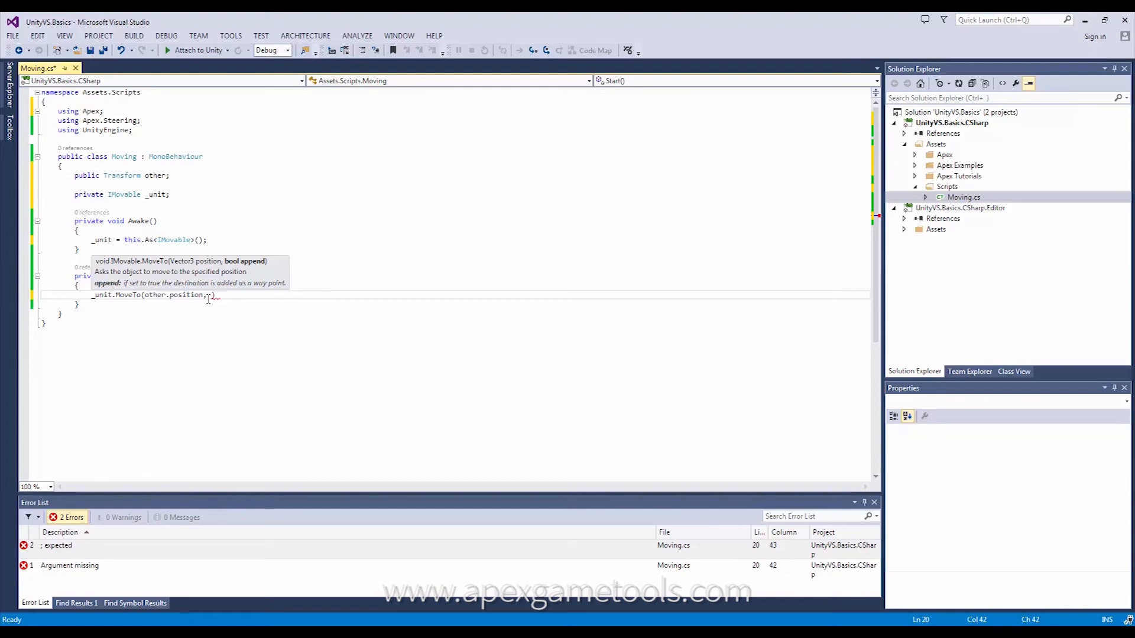
type("false")
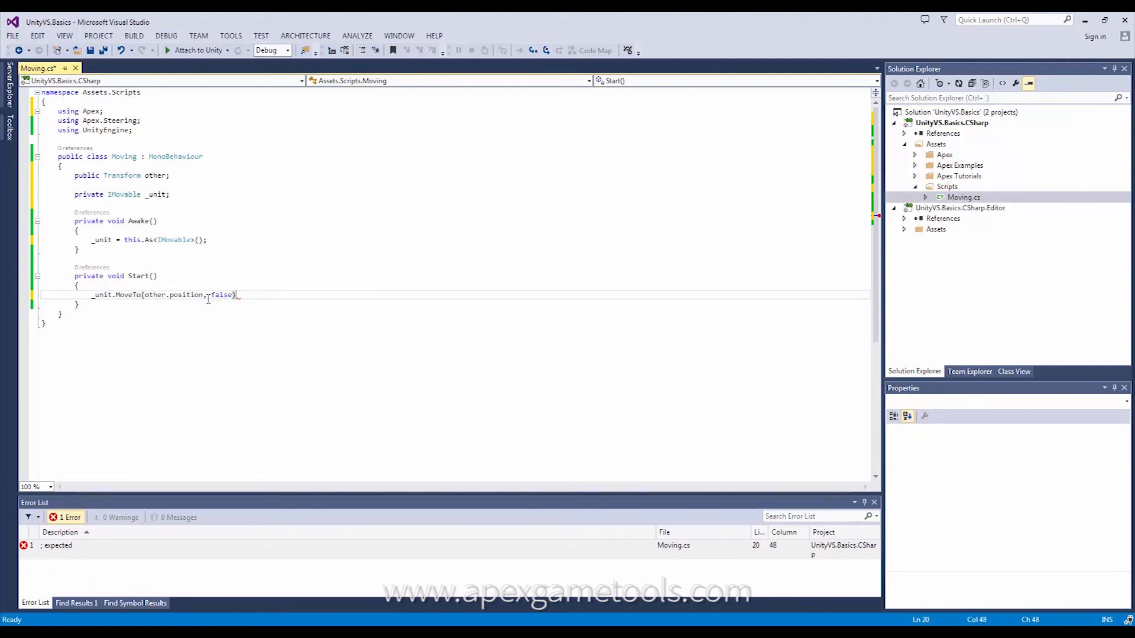
type(";")
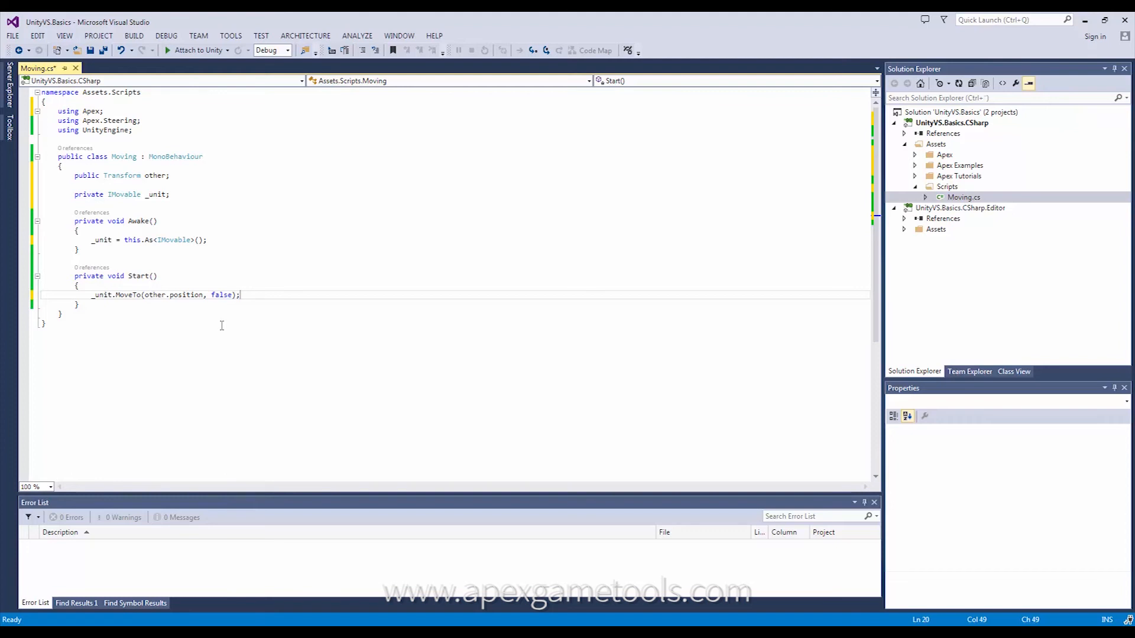
key("ctrl+s")
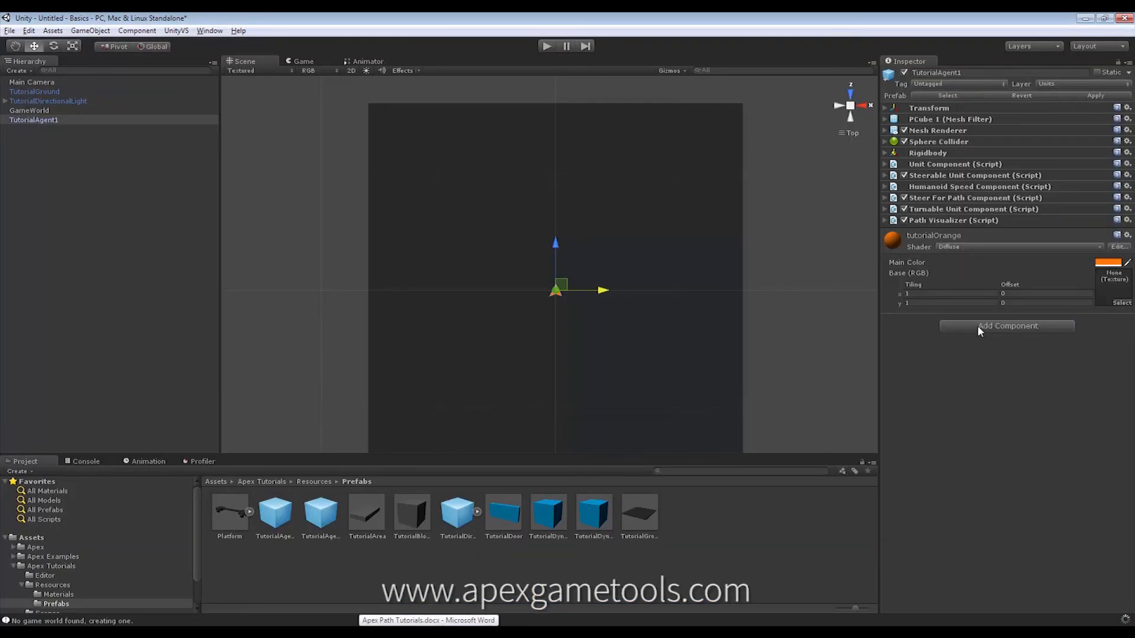
Add the Moving script component to TutorialAgent1.
left_click(1006, 326)
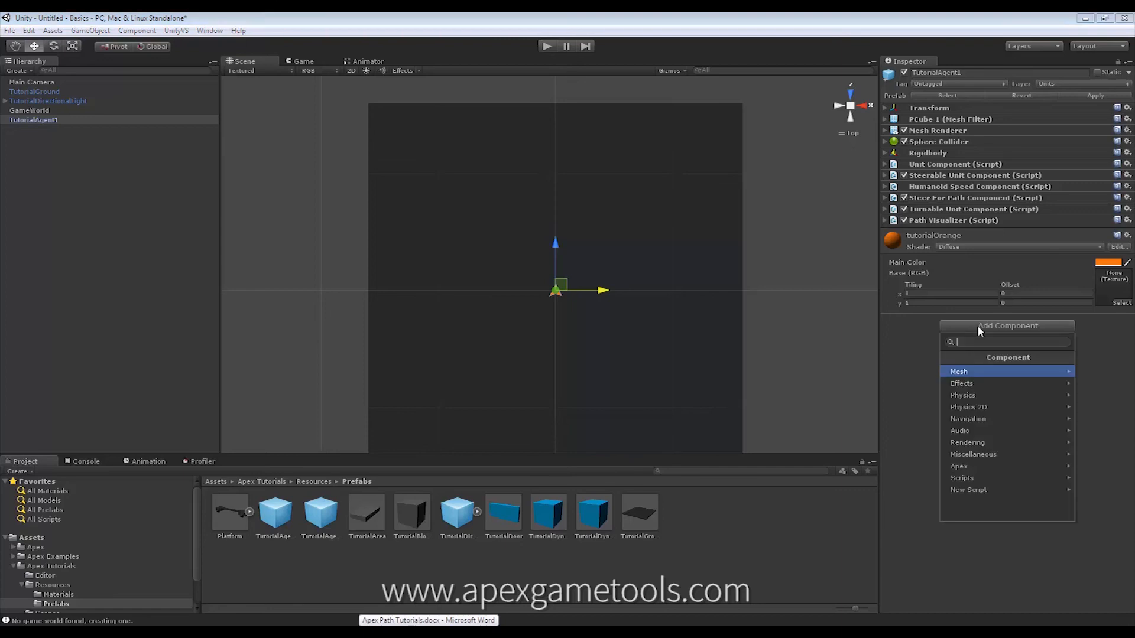
left_click(962, 477)
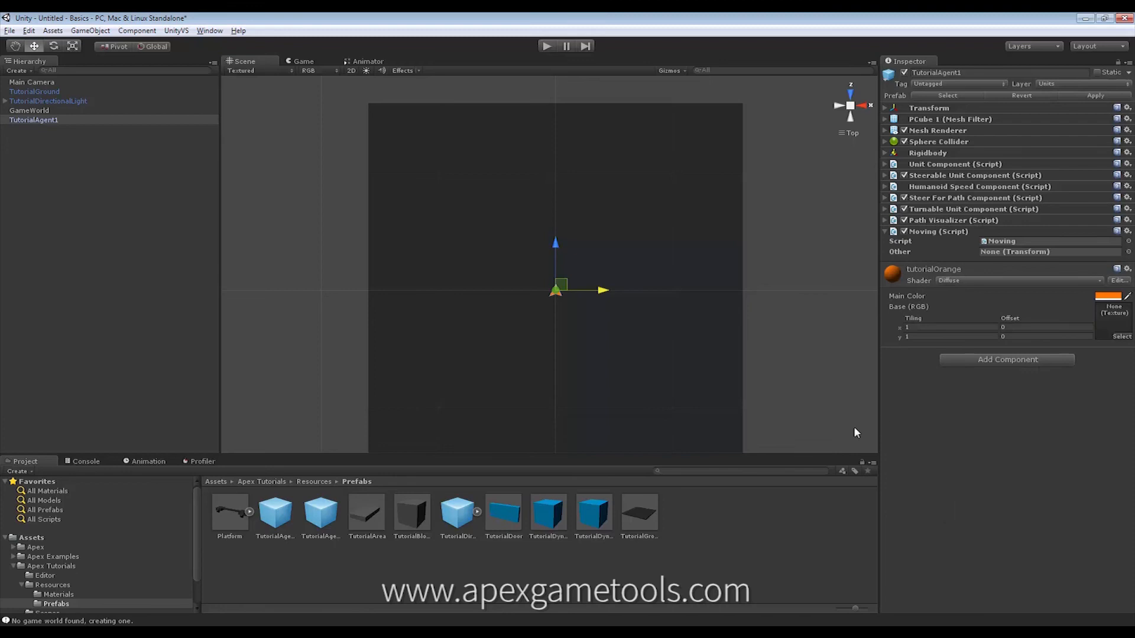
mouse_move(150, 48)
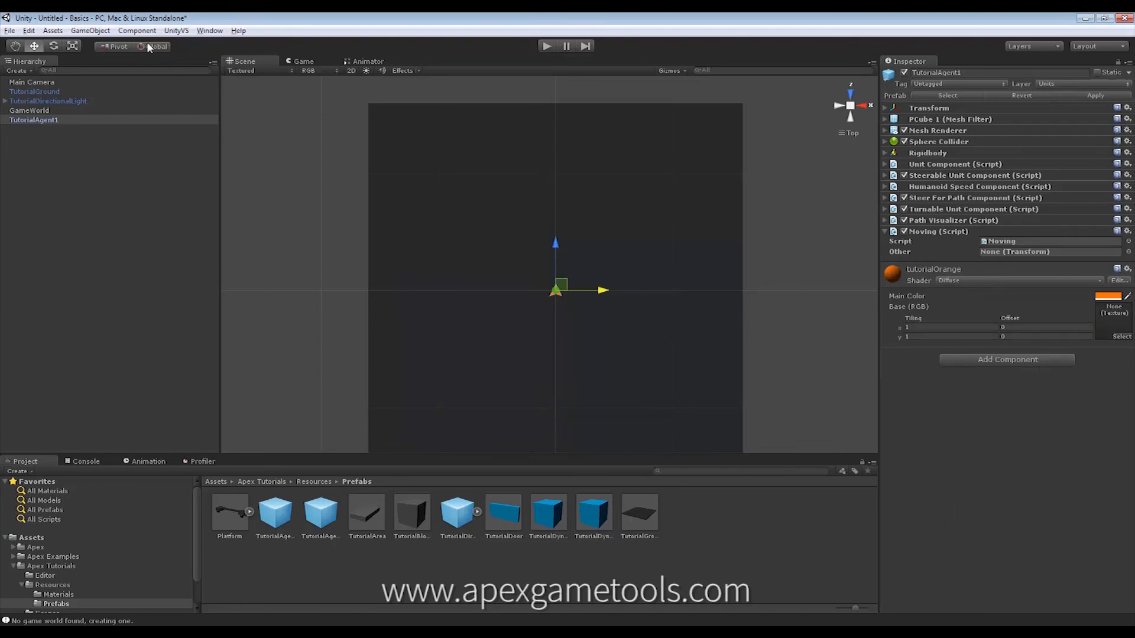
Create a Capsule game object and assign it as the Moving script's Other on TutorialAgent1.
left_click(137, 31)
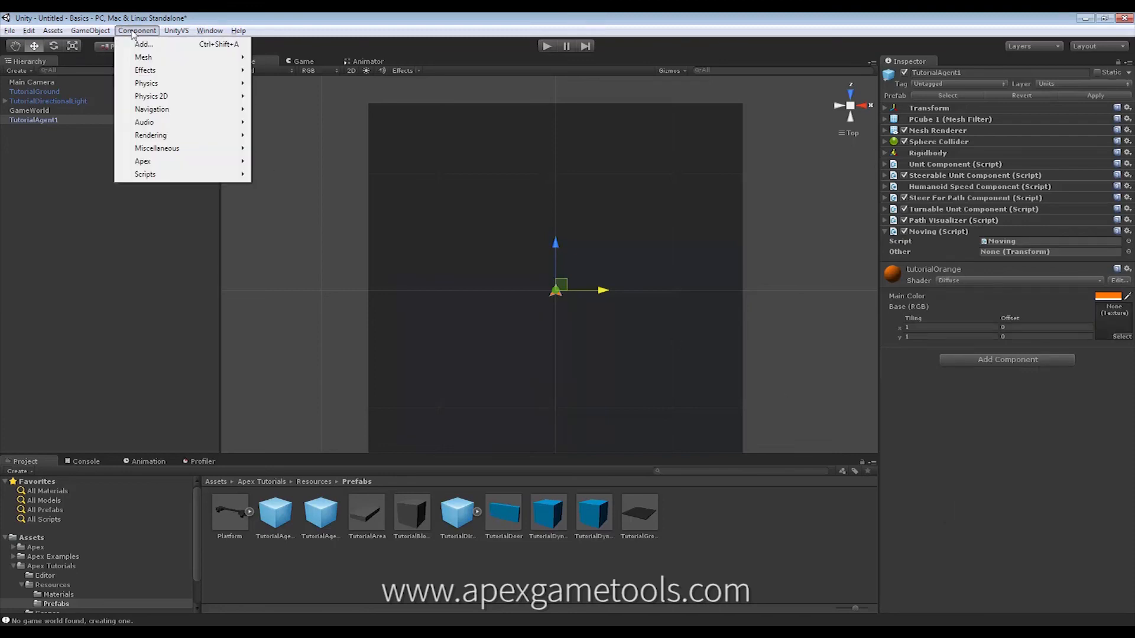
left_click(90, 31)
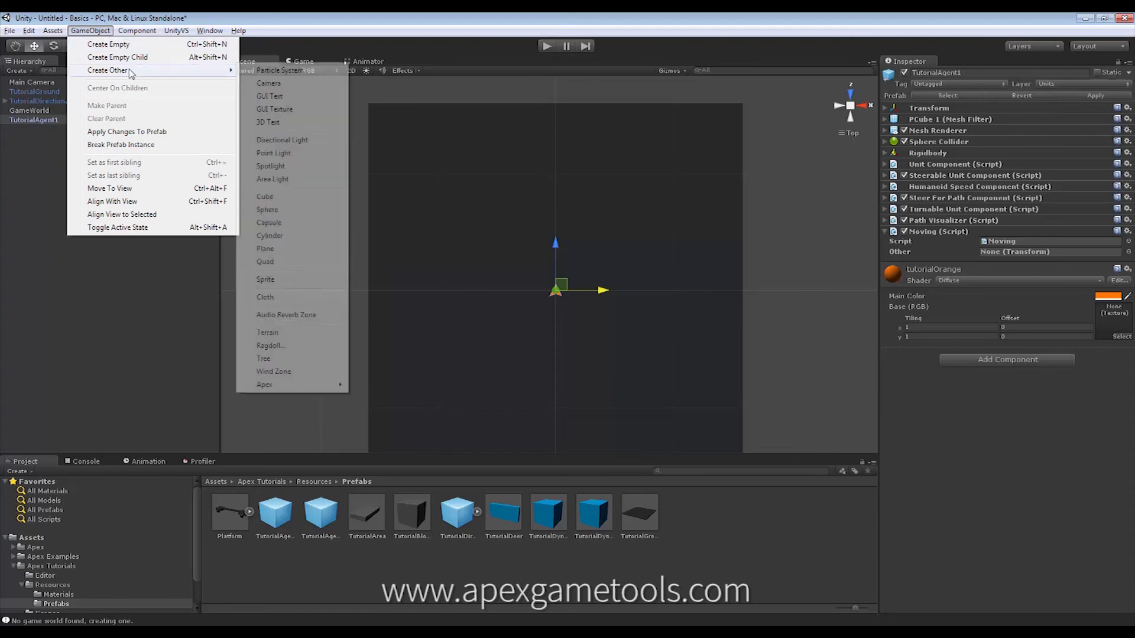
left_click(268, 222)
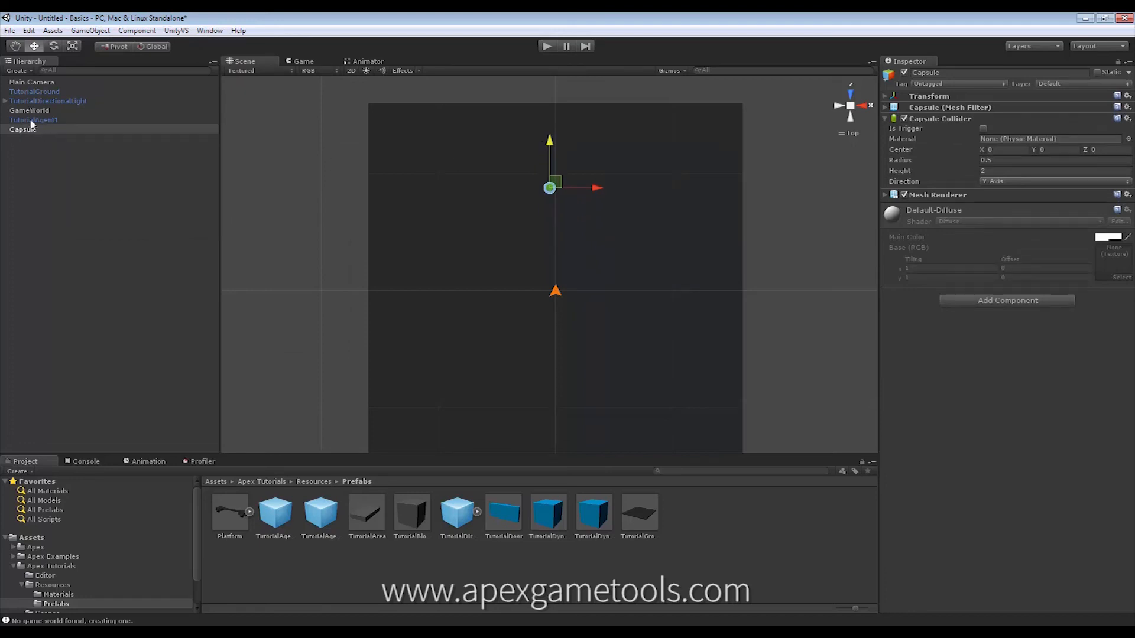
left_click(33, 119)
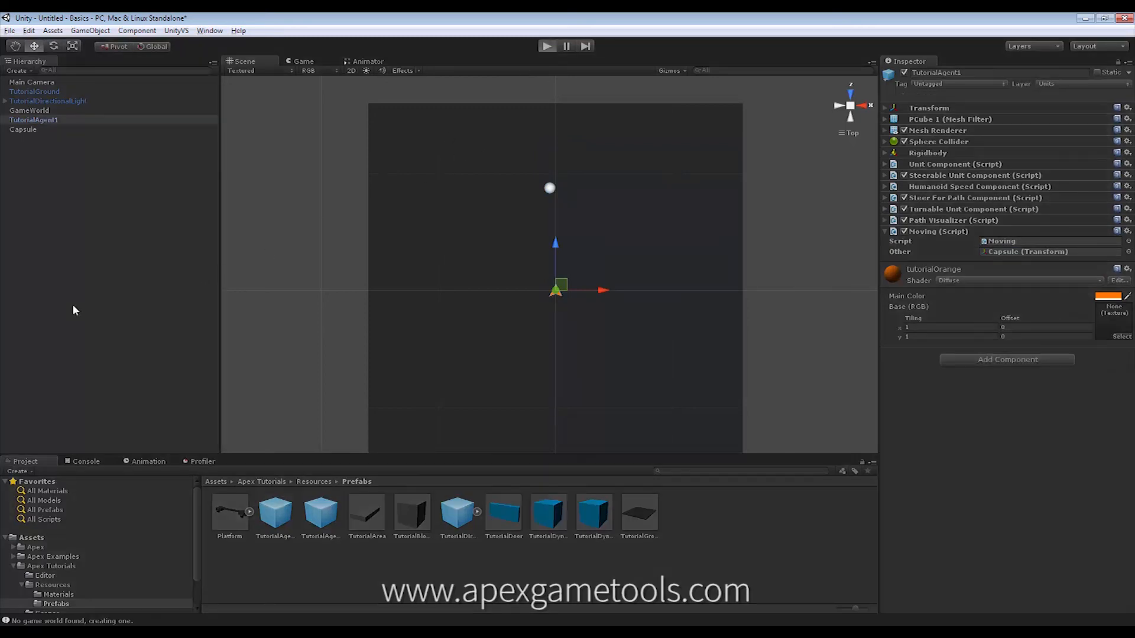
left_click(546, 46)
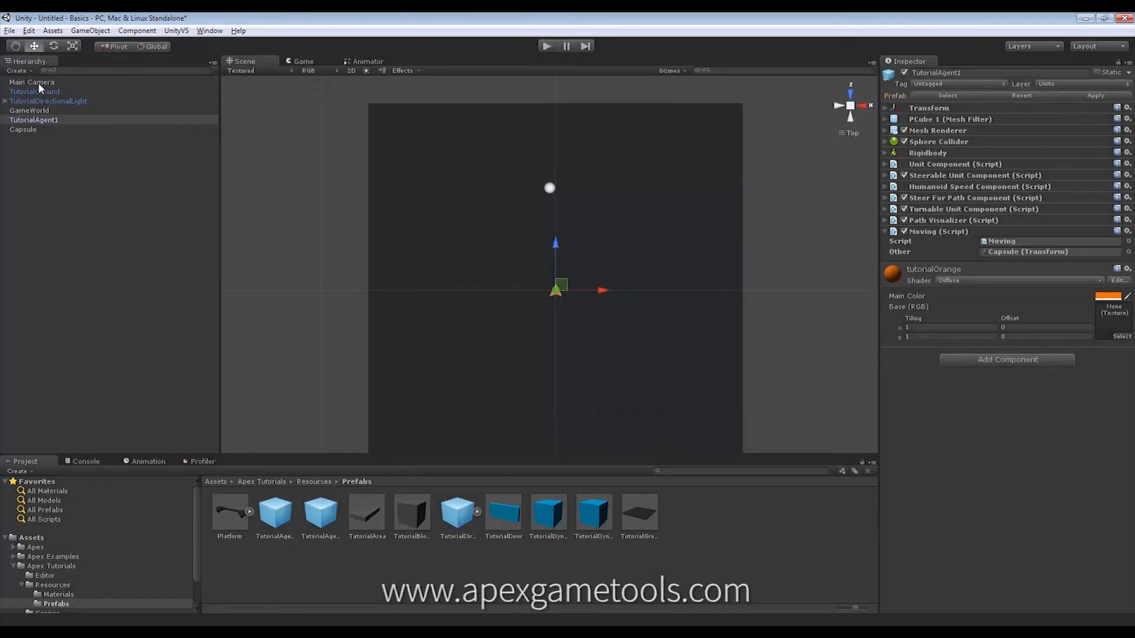
Set Main Camera's Position Y to 25, then select the Capsule.
left_click(31, 82)
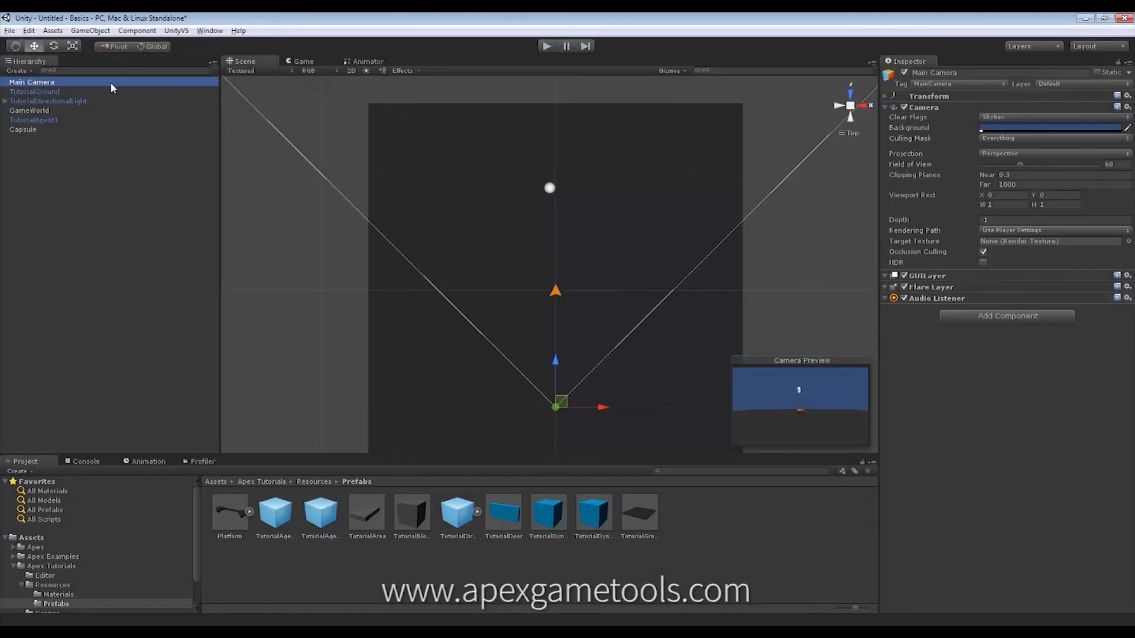
mouse_move(902, 99)
type("20")
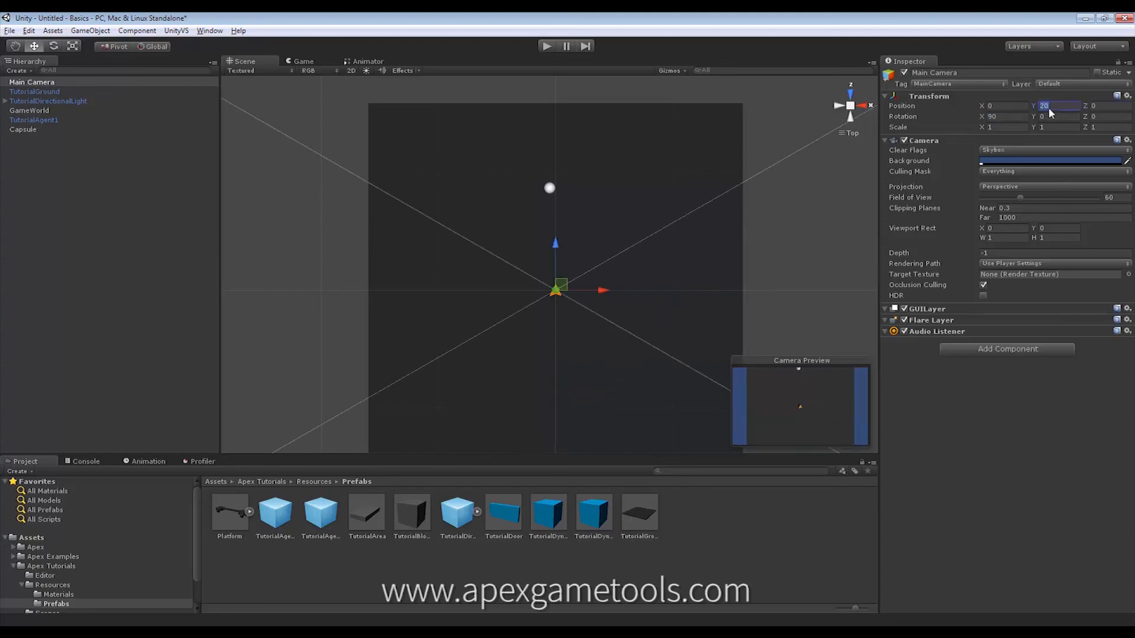
type("25")
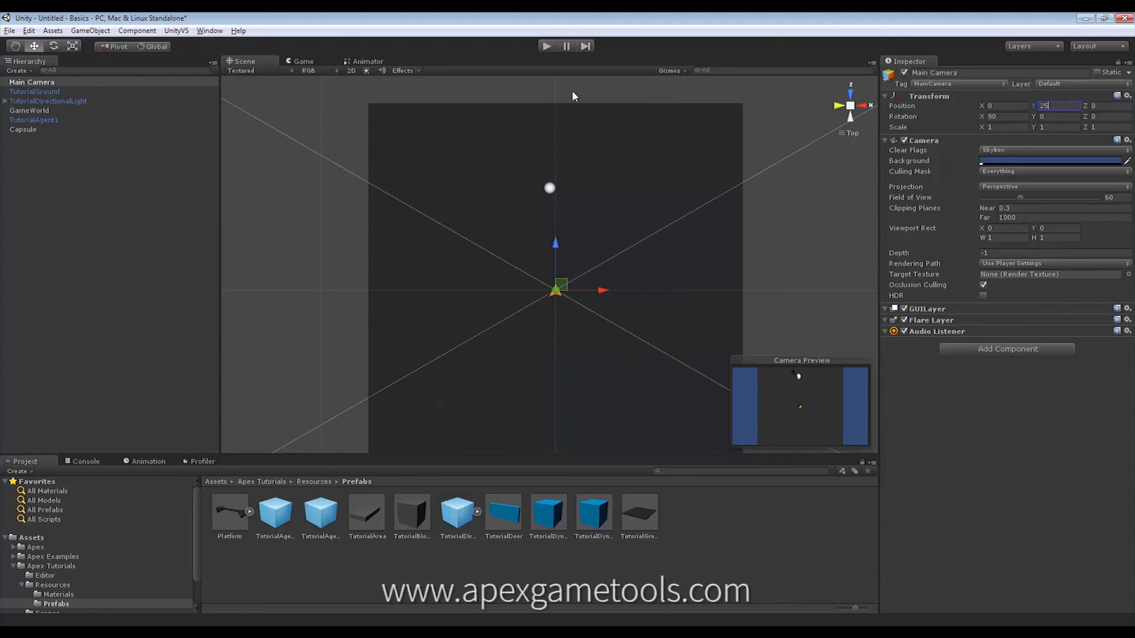
left_click(23, 129)
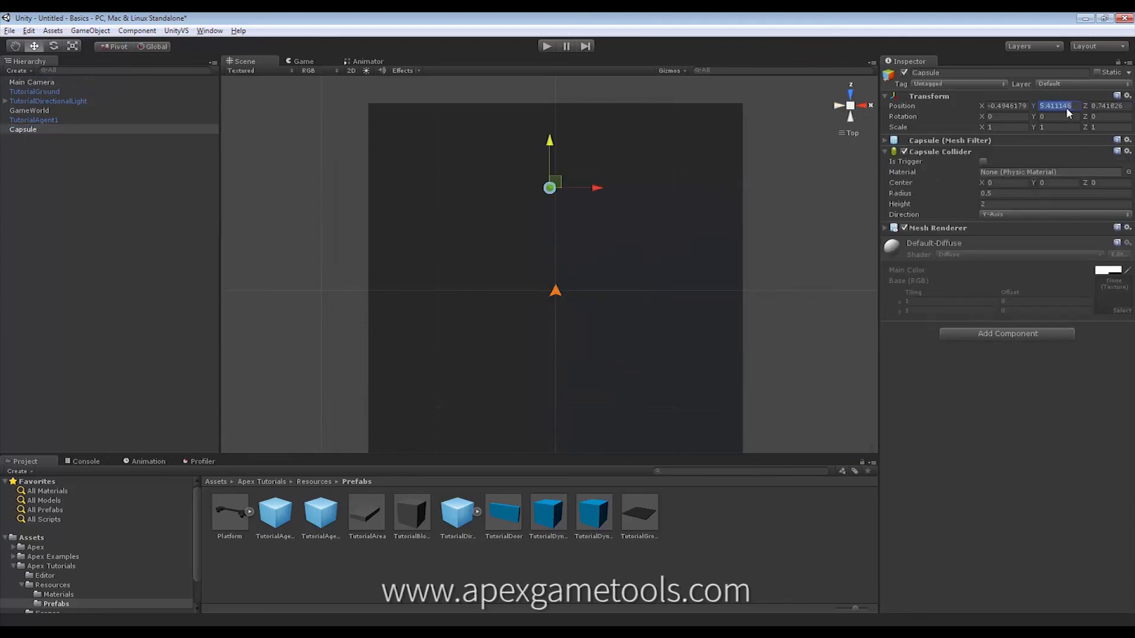
Set the Capsule's Position Y to 1 and play-test the agent moving to it.
type("1")
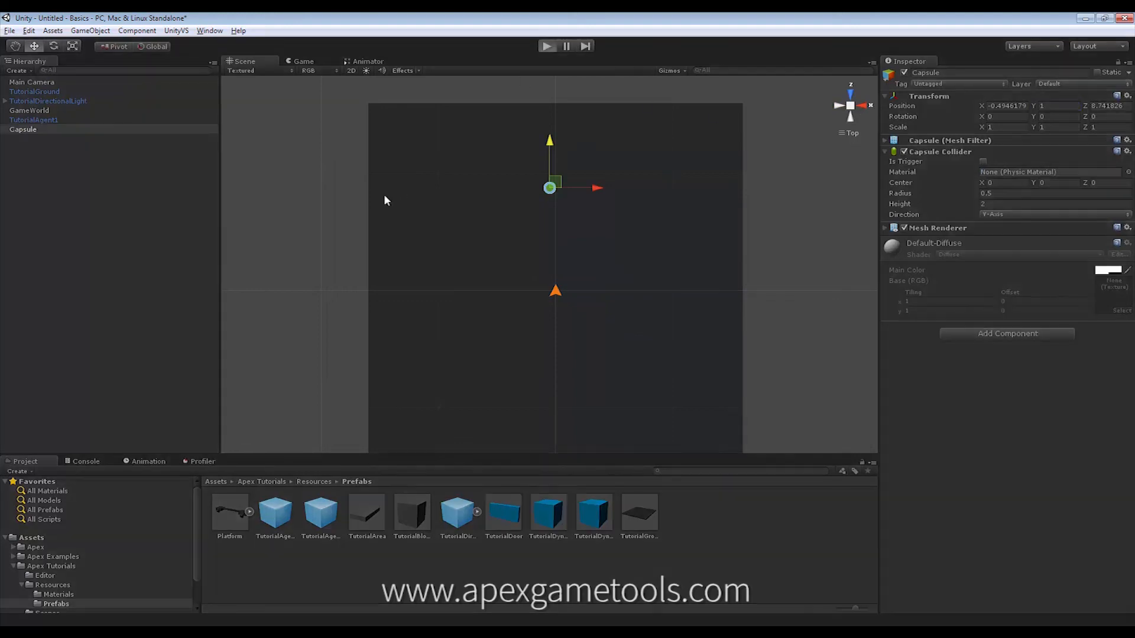
left_click(546, 46)
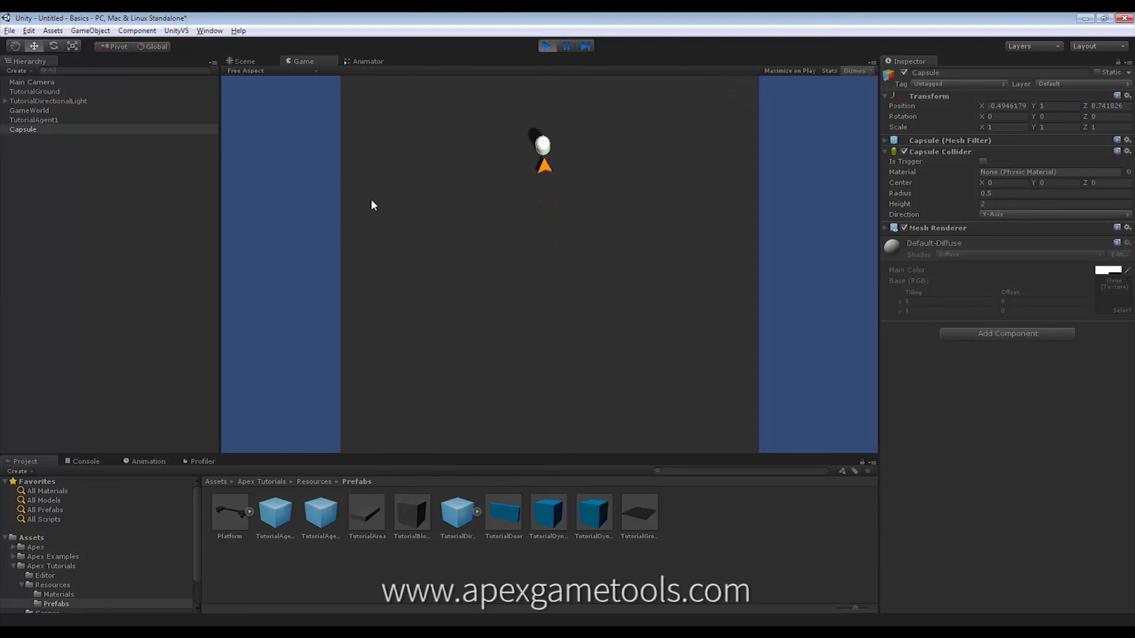
mouse_move(300, 312)
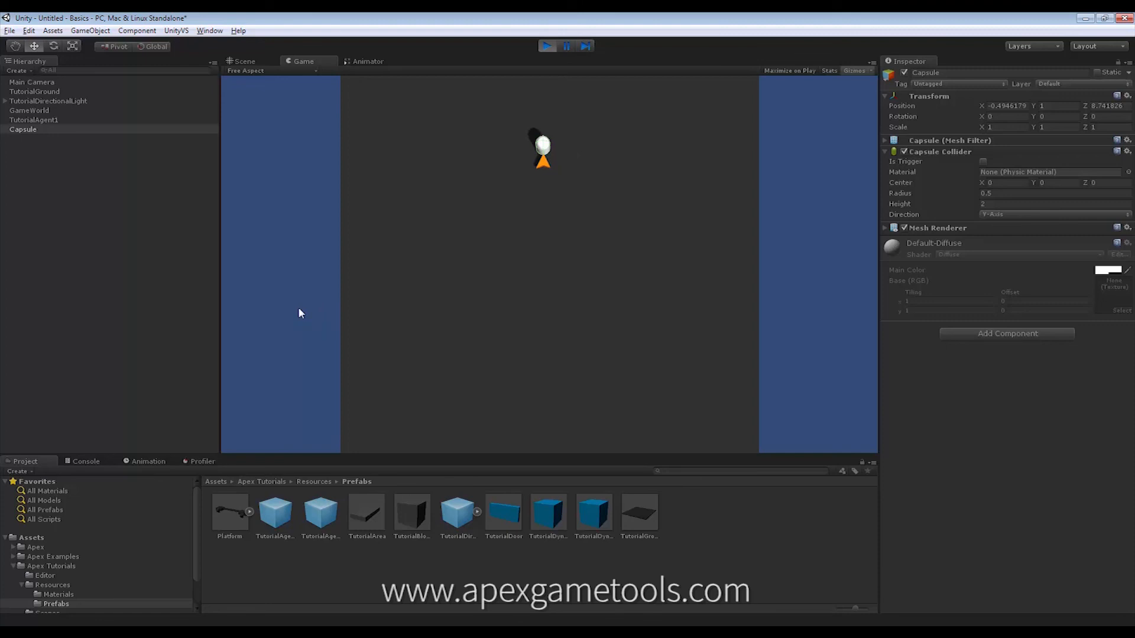
mouse_move(557, 111)
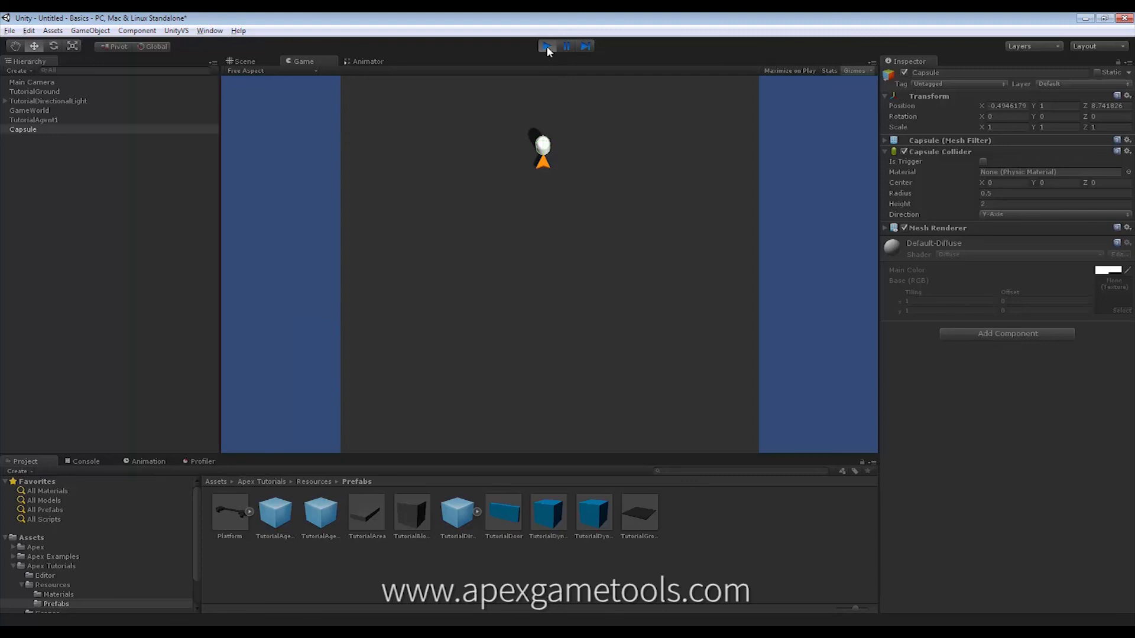
left_click(243, 60)
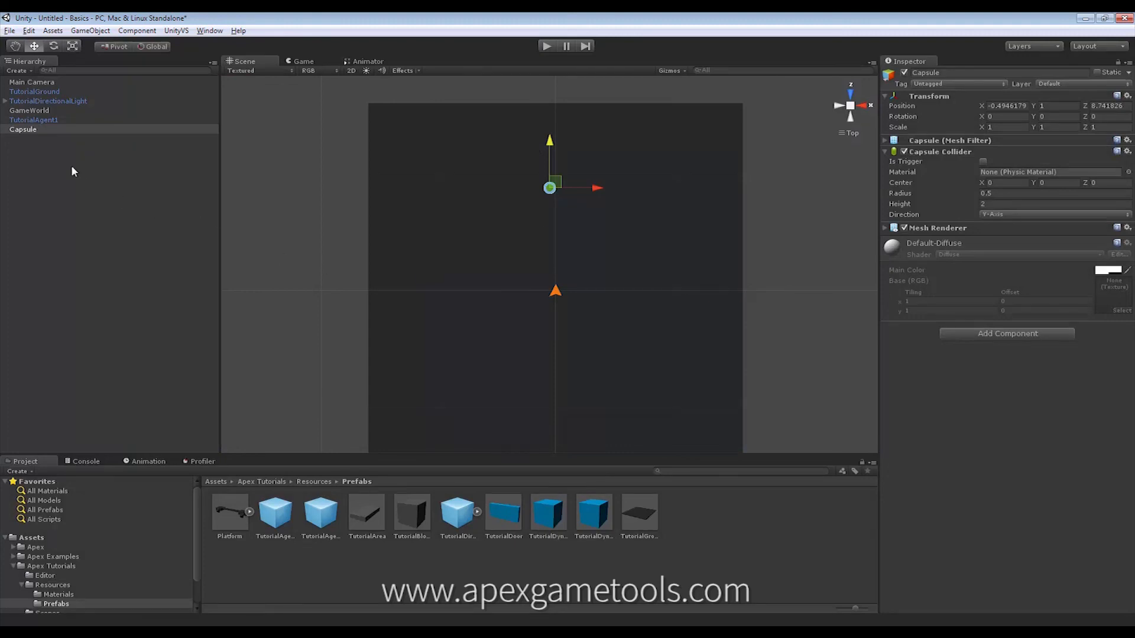
Enable Draw Always on TutorialAgent1's Path Visualizer and play-test again.
left_click(34, 119)
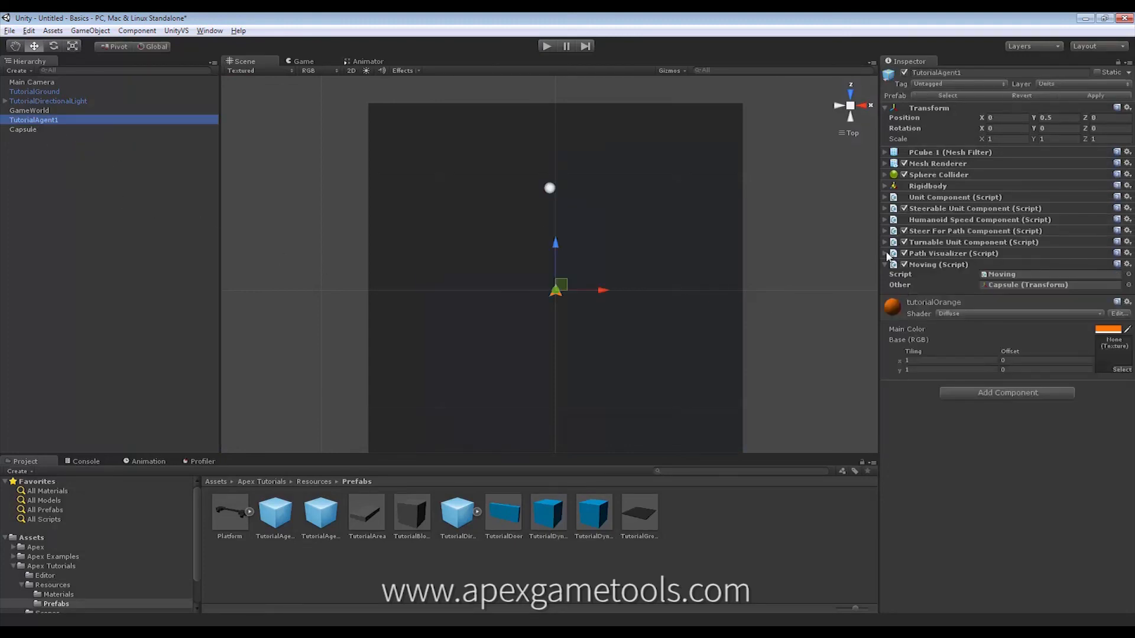
left_click(884, 253)
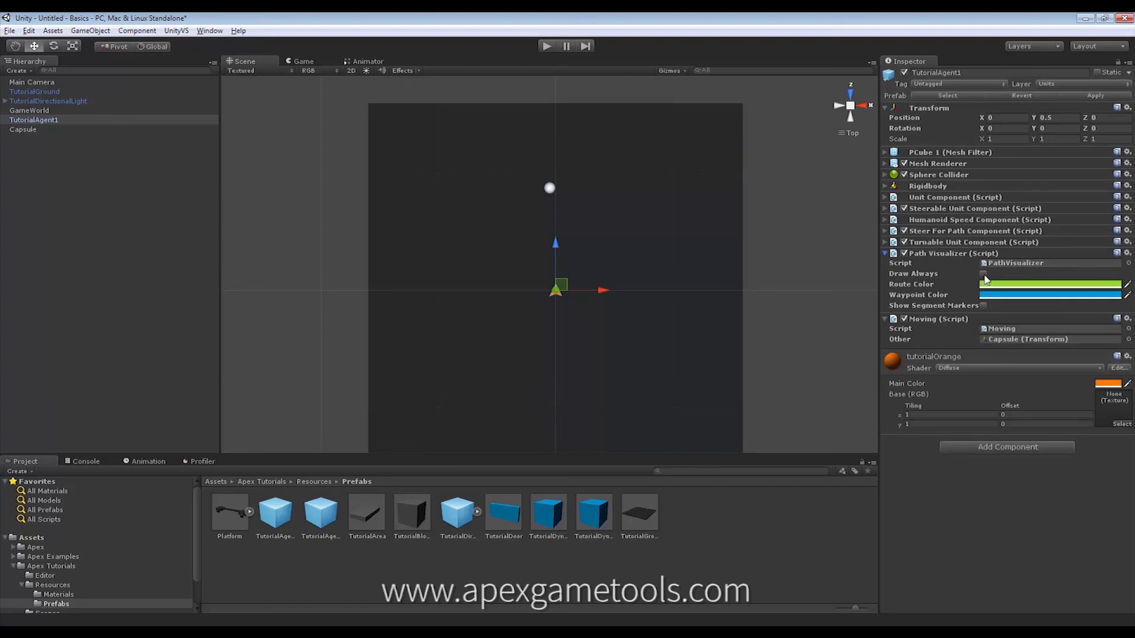
left_click(983, 273)
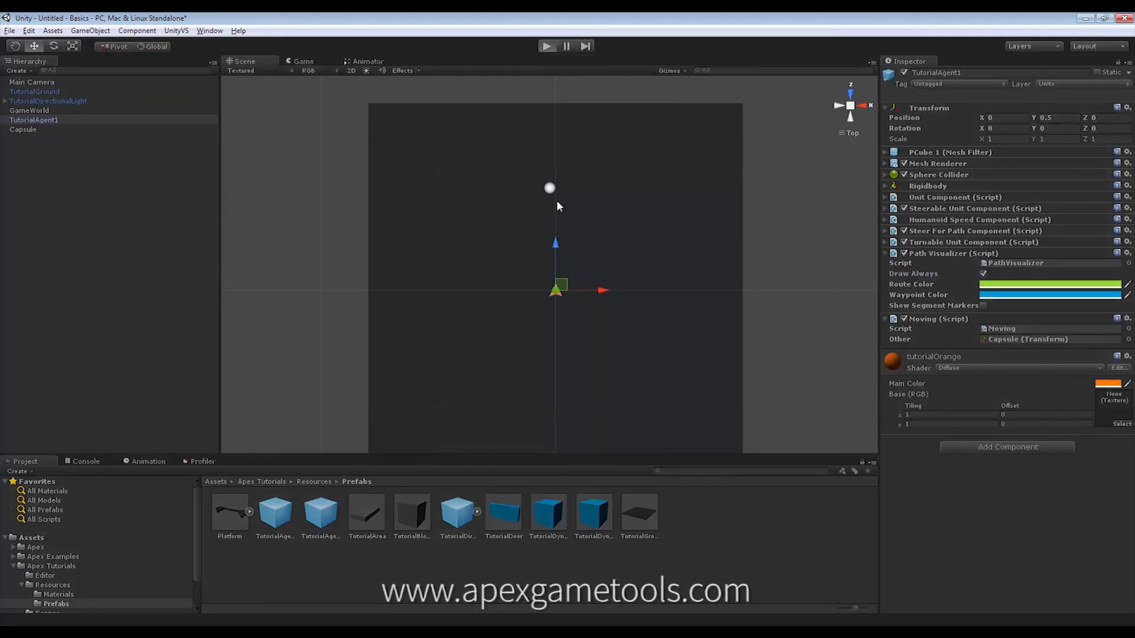
left_click(547, 46)
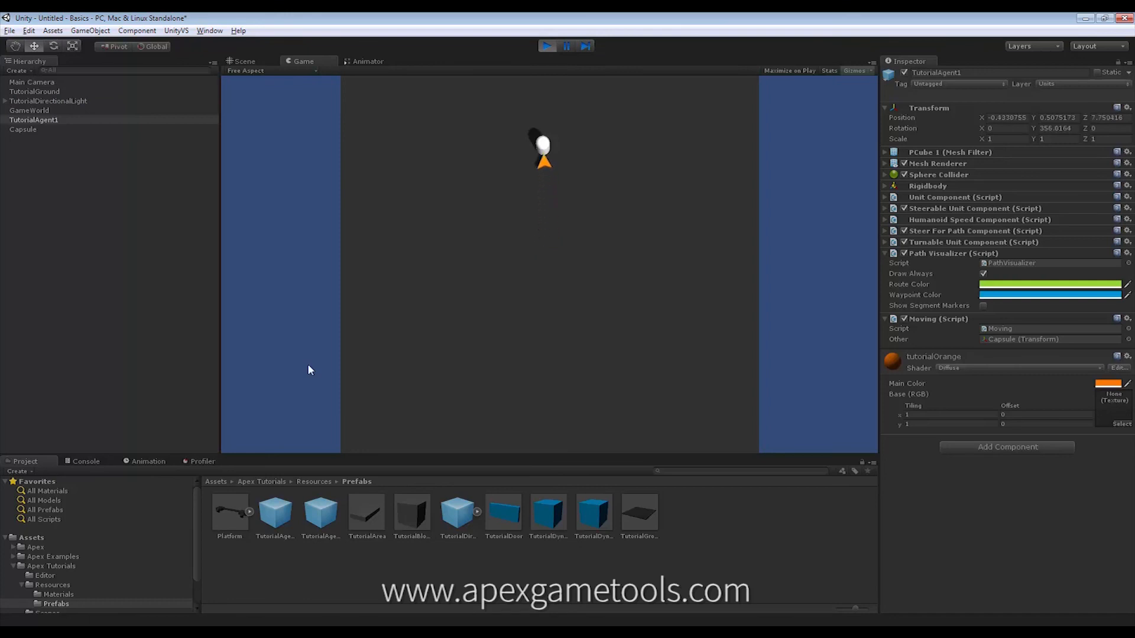
mouse_move(469, 202)
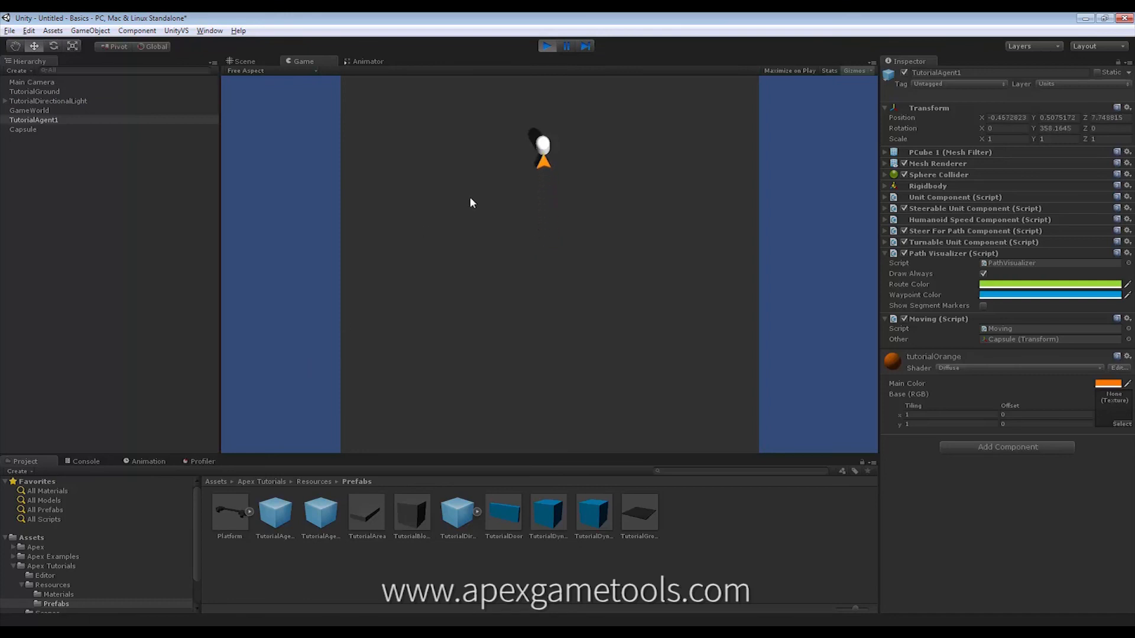
left_click(244, 60)
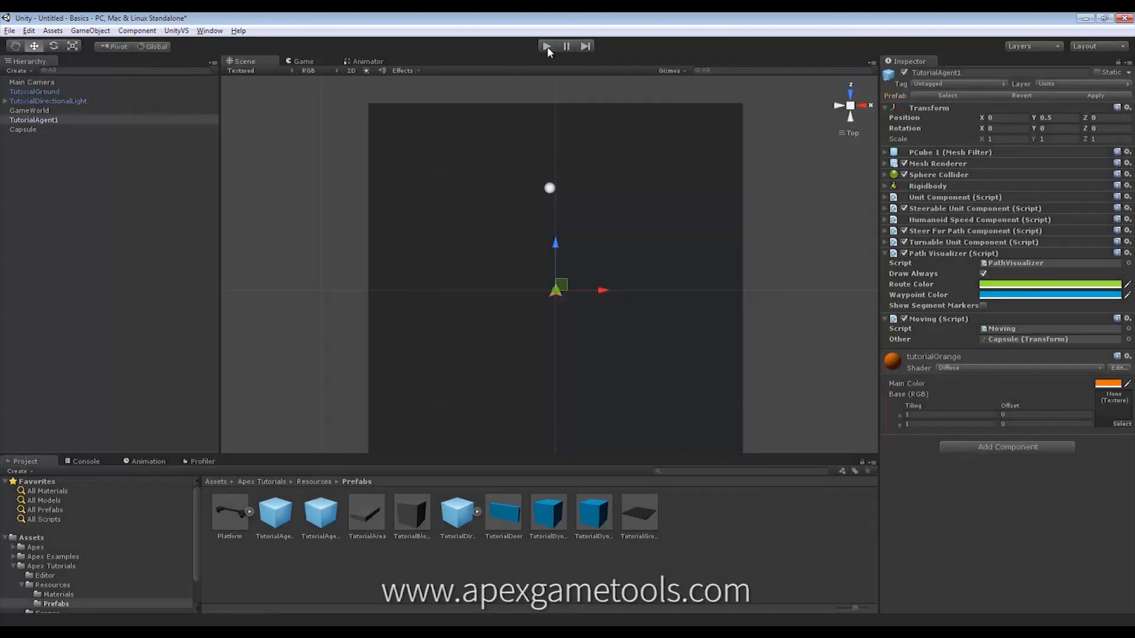
mouse_move(249, 250)
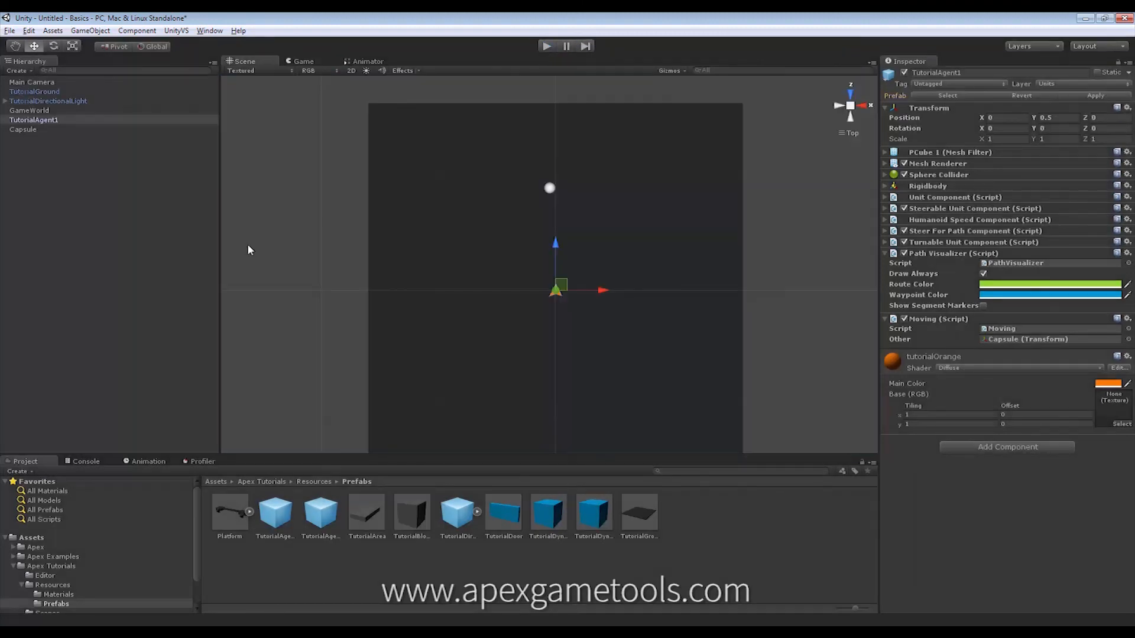